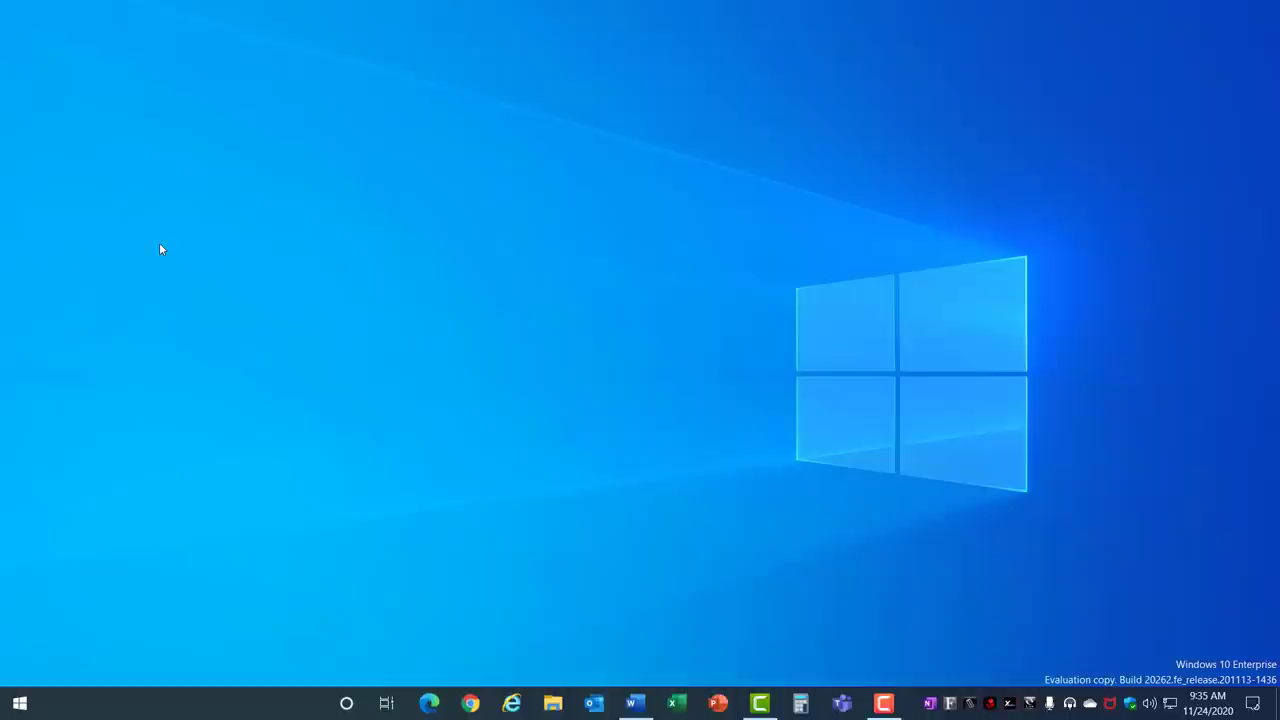
- Launch Disk Cleanup for the Windows (C:) drive and review the files available to delete
click(744, 350)
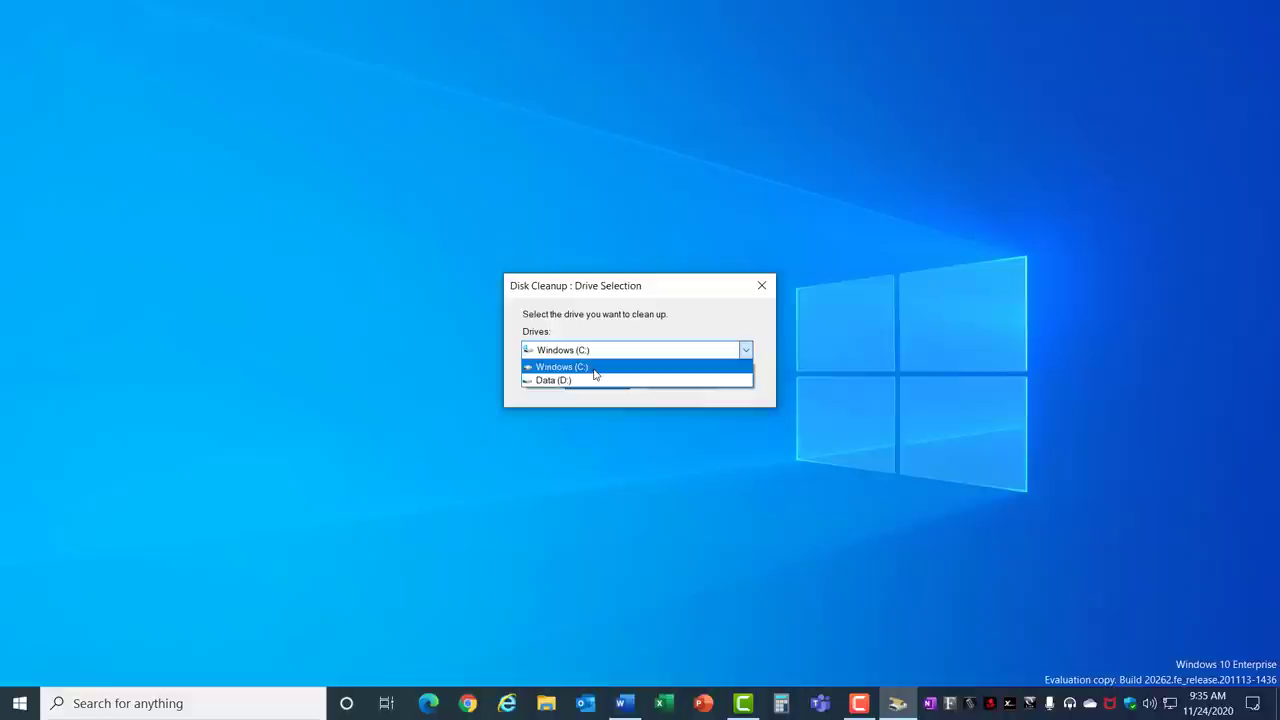
click(556, 366)
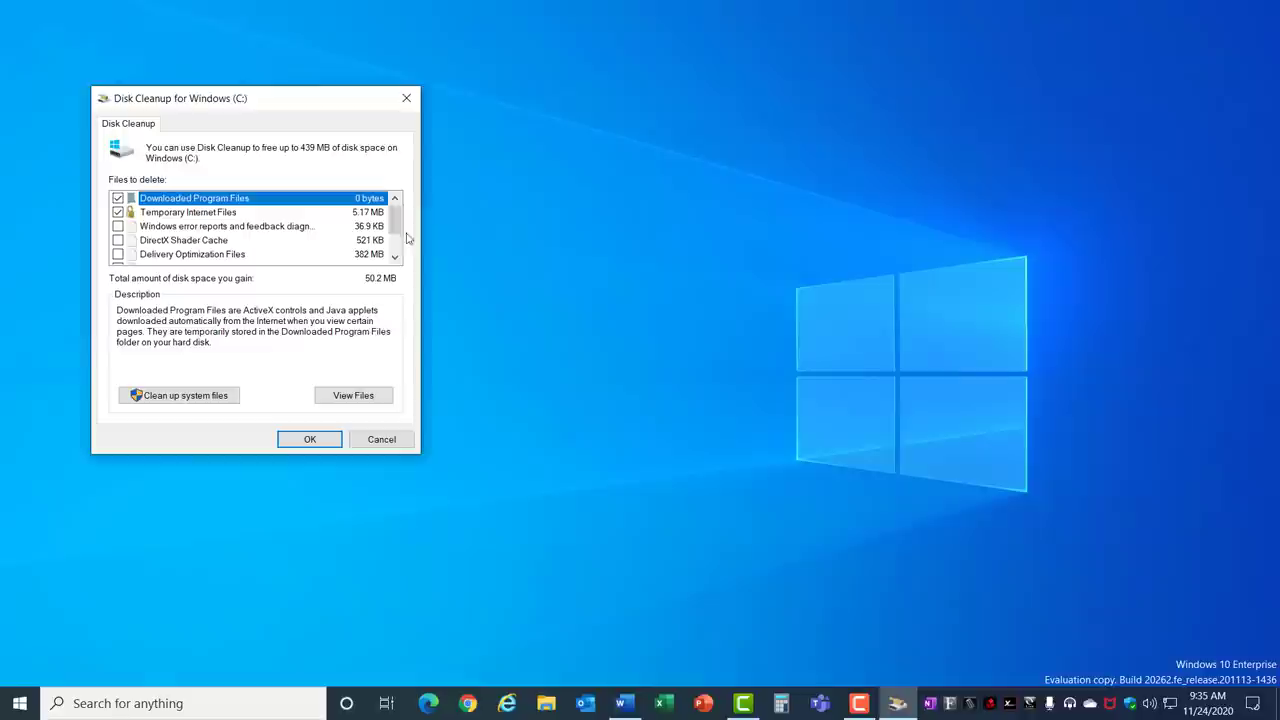
scroll(down, 3)
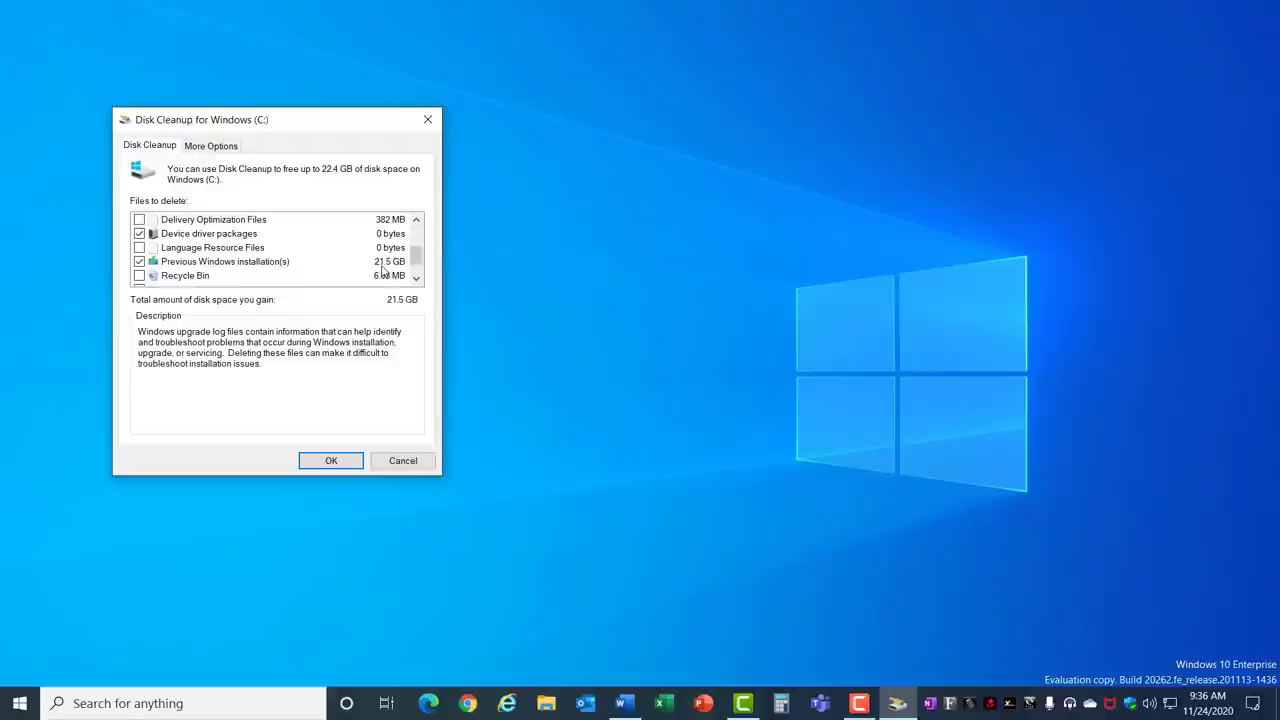
mouse_move(256, 272)
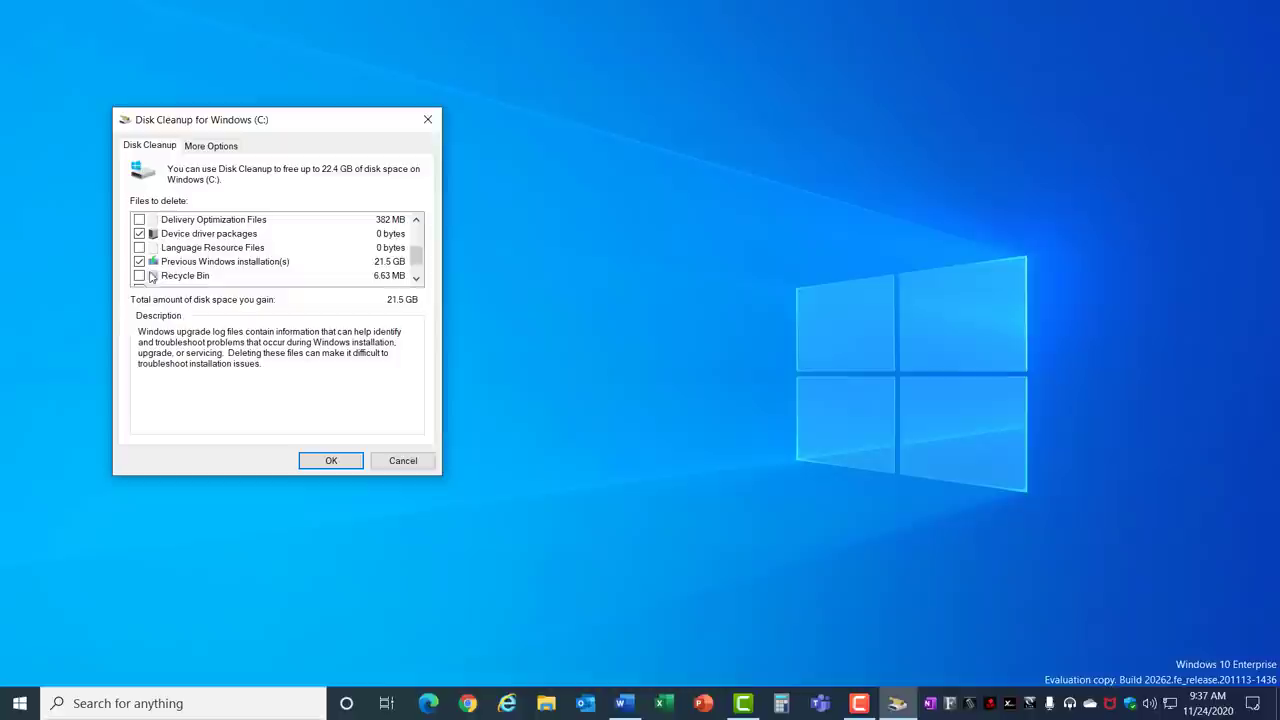
- Confirm permanent deletion of the ticked files, accepting removal of previous Windows installations
click(332, 460)
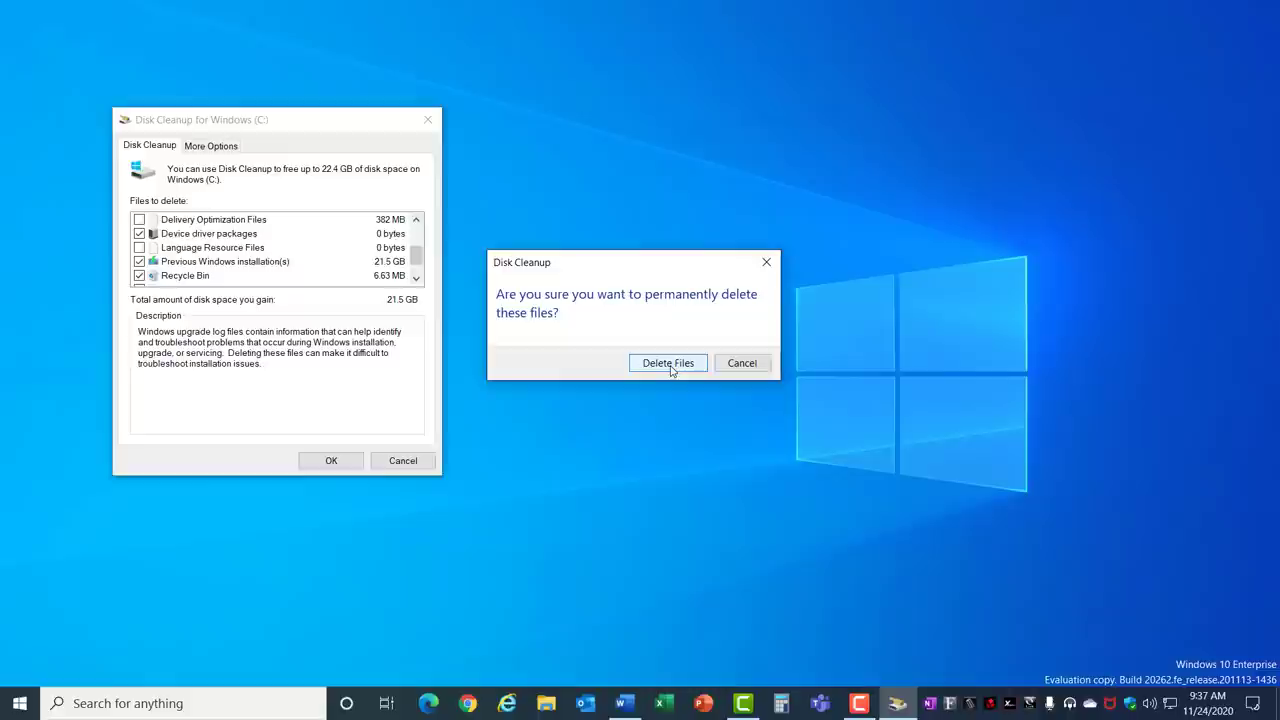
click(668, 364)
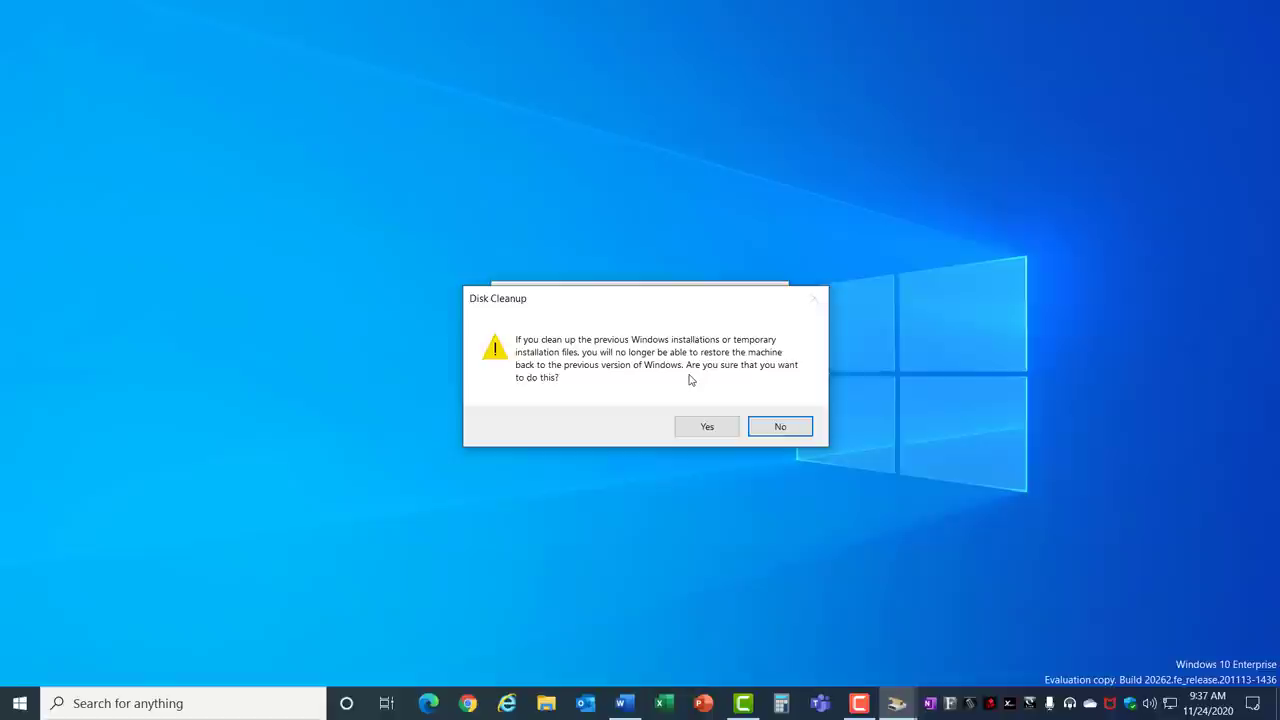
click(706, 426)
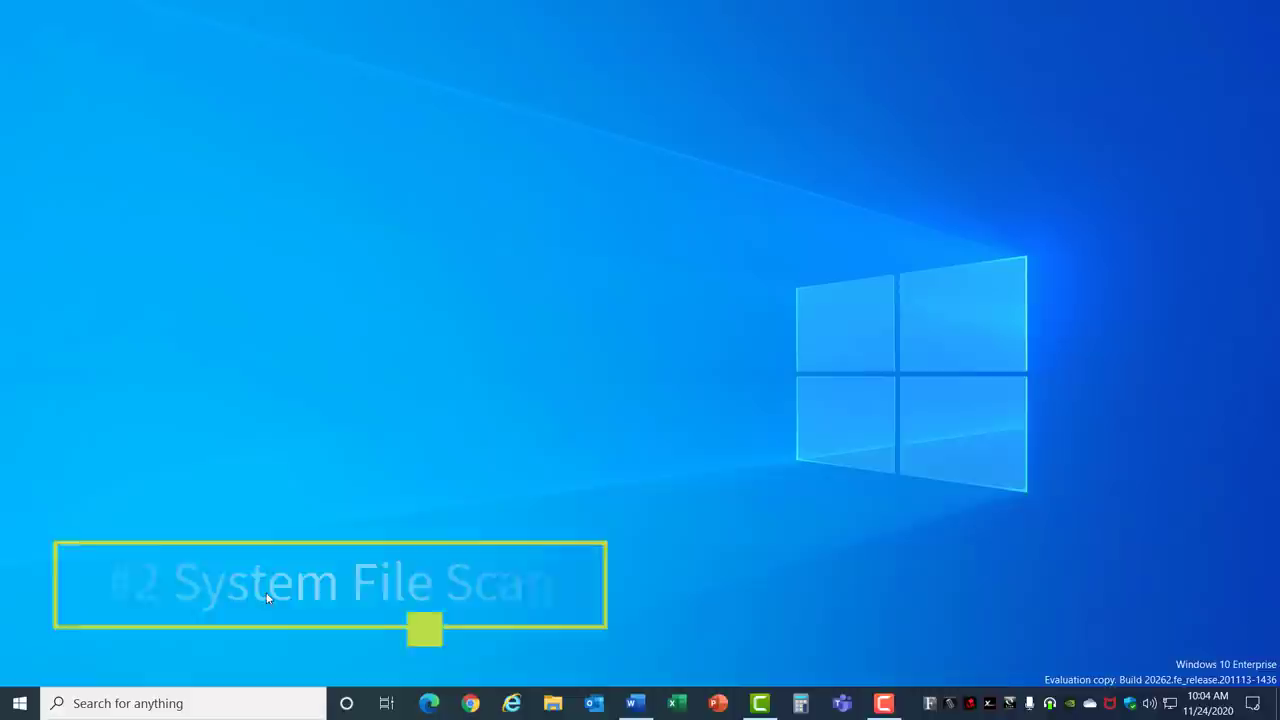
- Run sfc /scannow in an administrator Command Prompt, finding no integrity violations
click(16, 704)
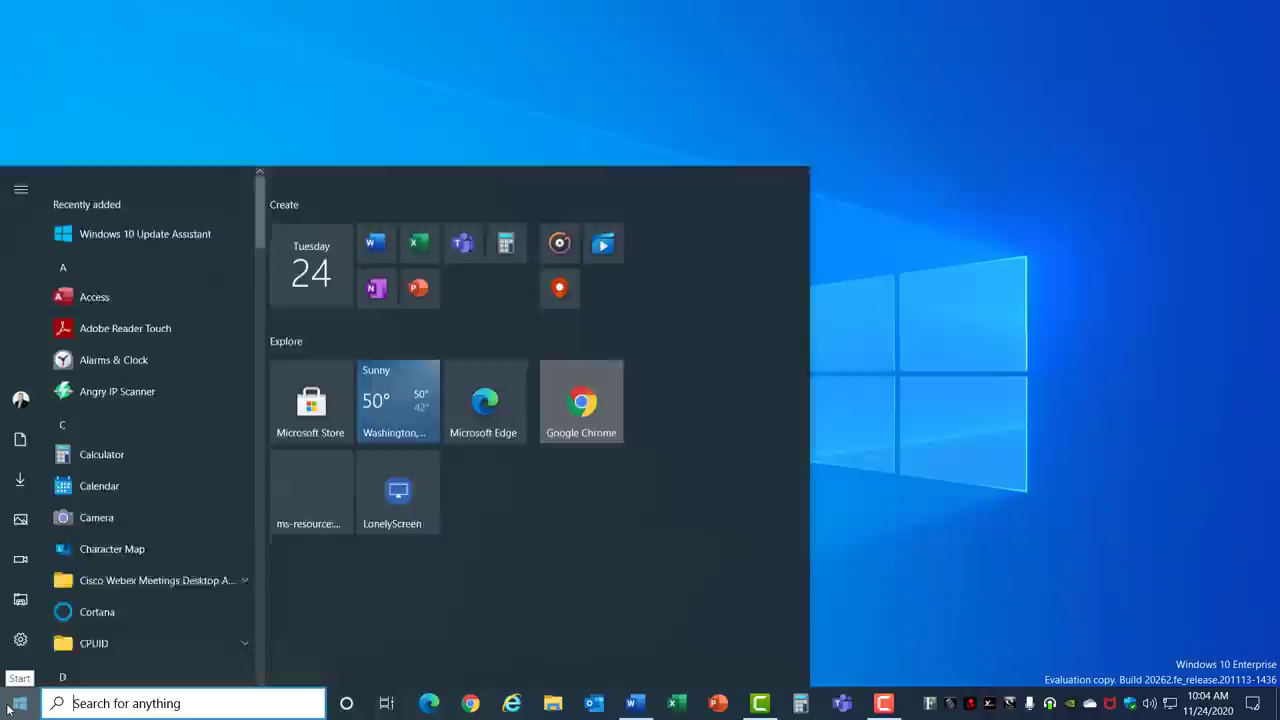
text(cmd)
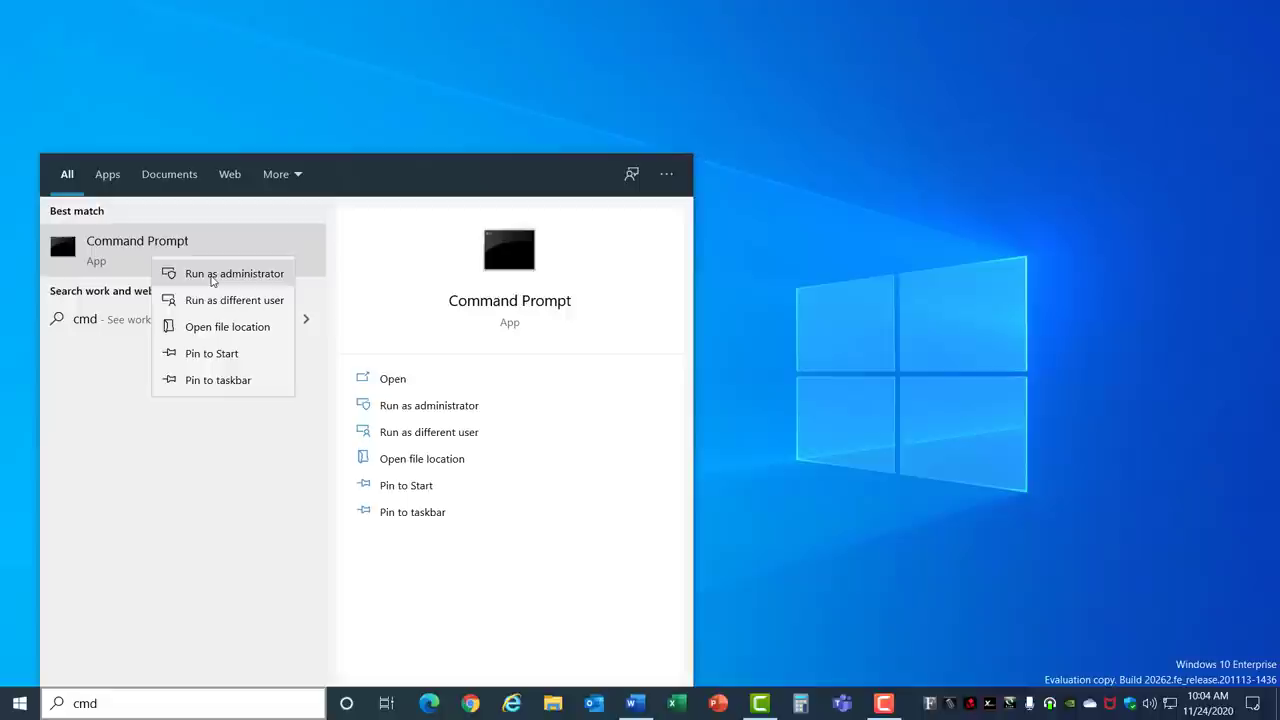
click(234, 272)
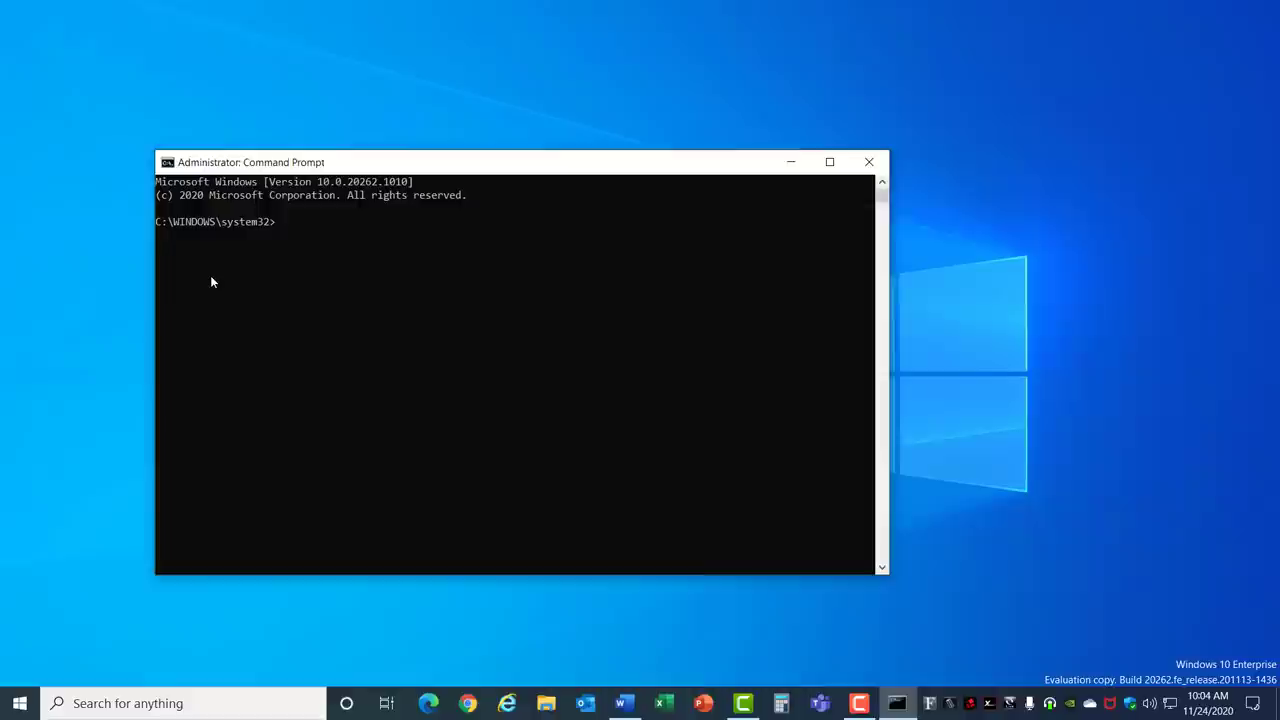
text(sfc/scannow)
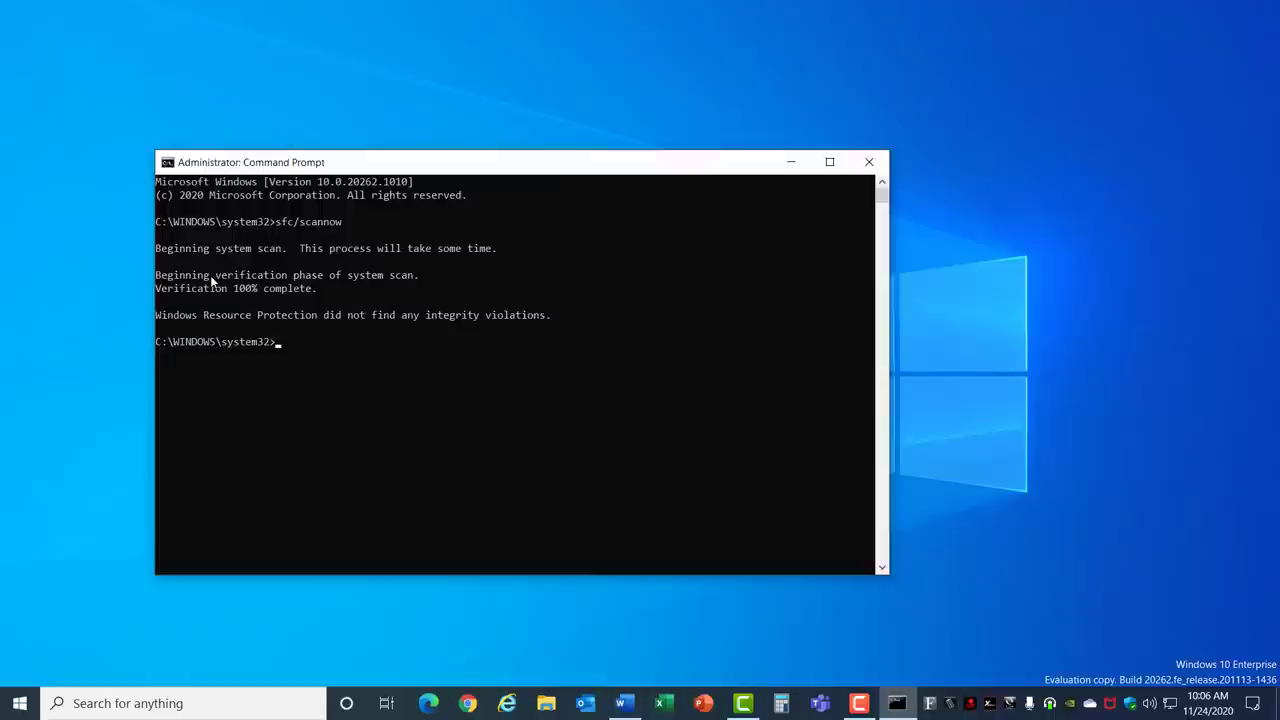
click(868, 160)
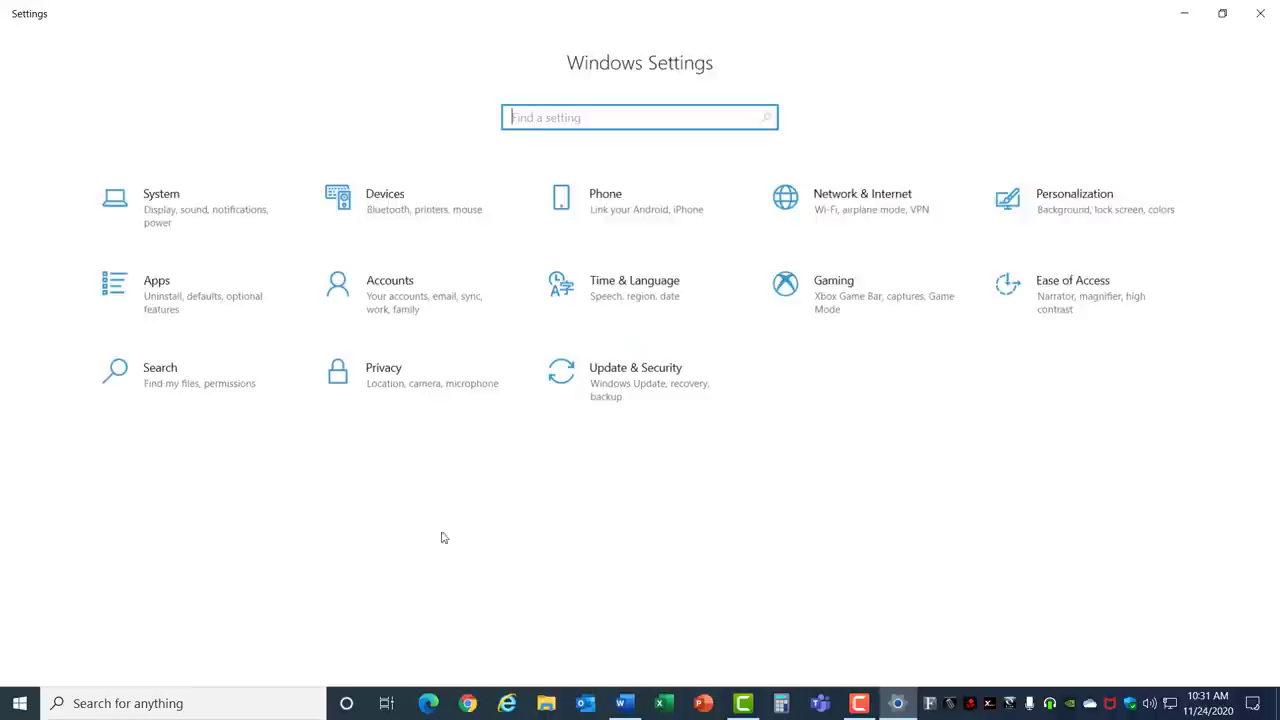
- Show the Windows Settings home page with all setting categories
click(636, 374)
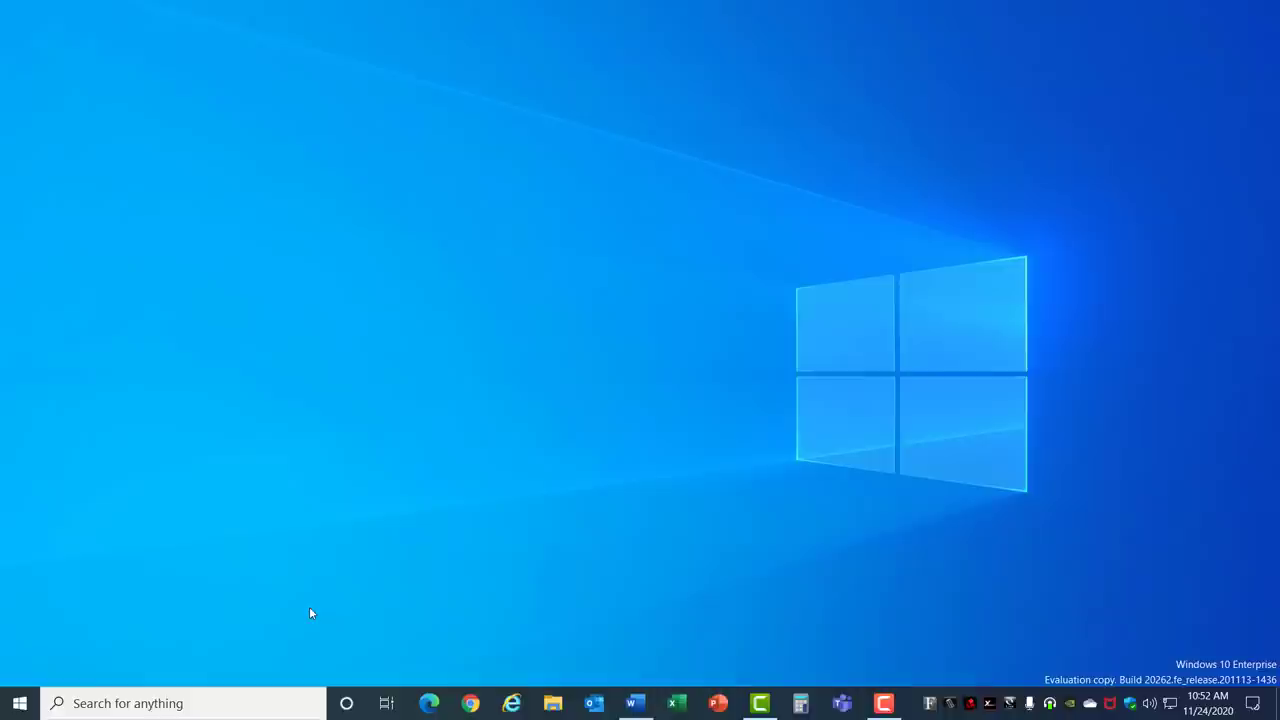
- Start an update check for installed apps in Microsoft Store's Downloads and updates page
text(s)
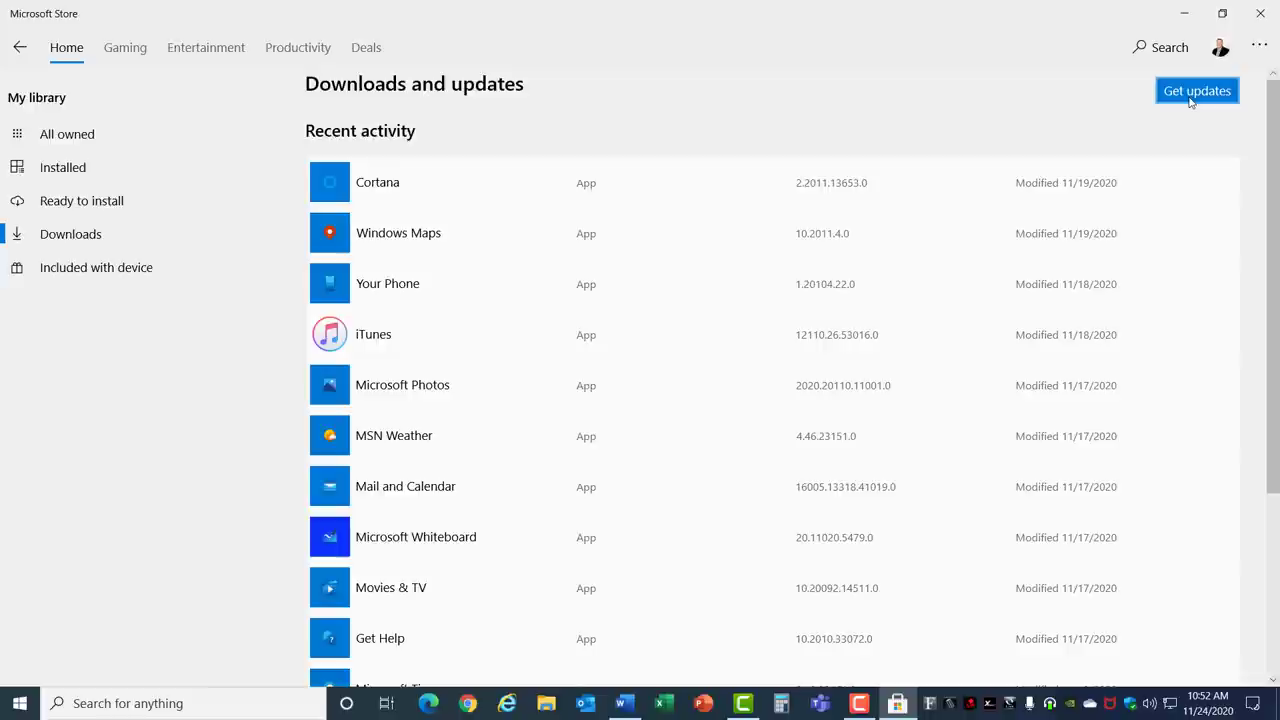
click(1192, 92)
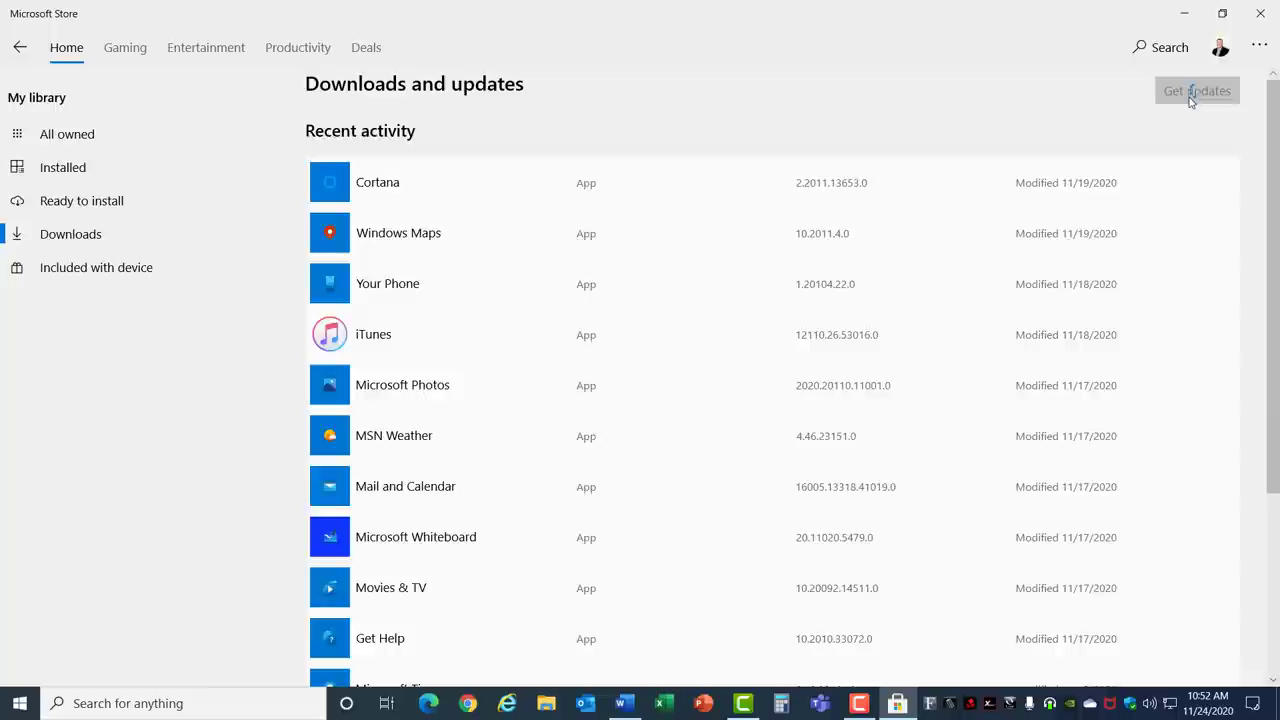
click(1186, 92)
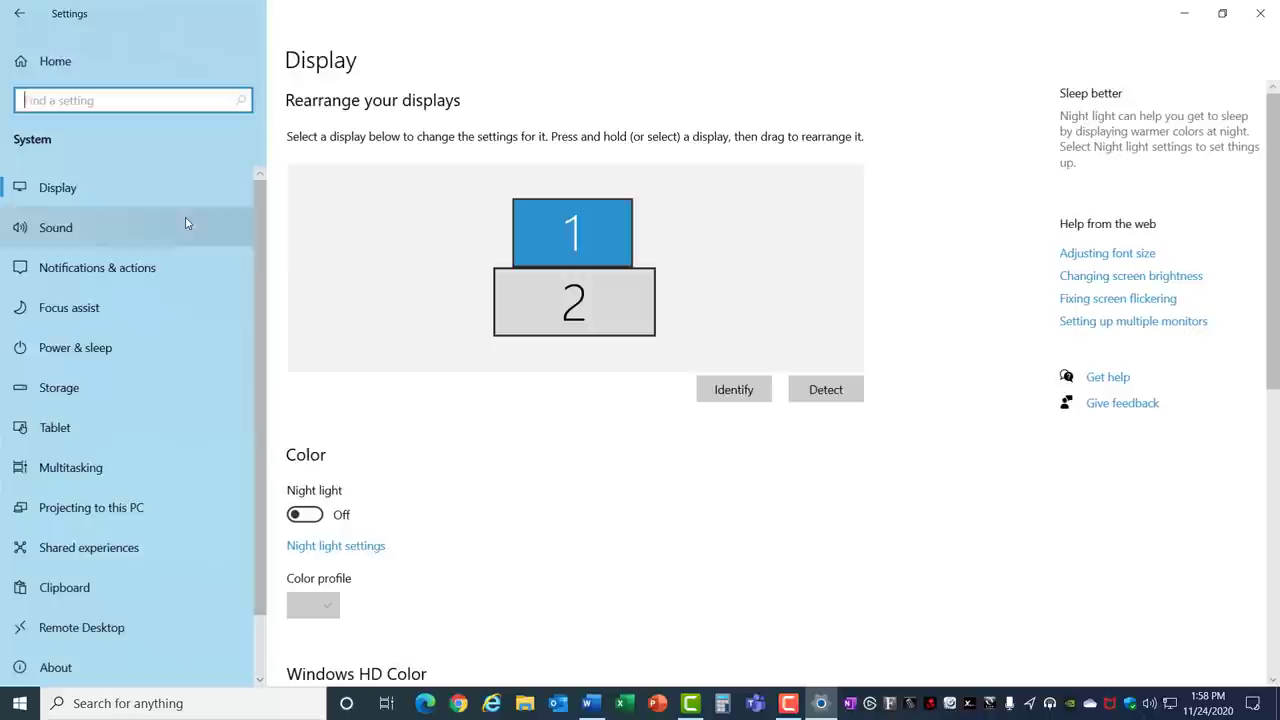
- Configure Storage Sense to delete Downloads files left unopened for 14 days
click(60, 388)
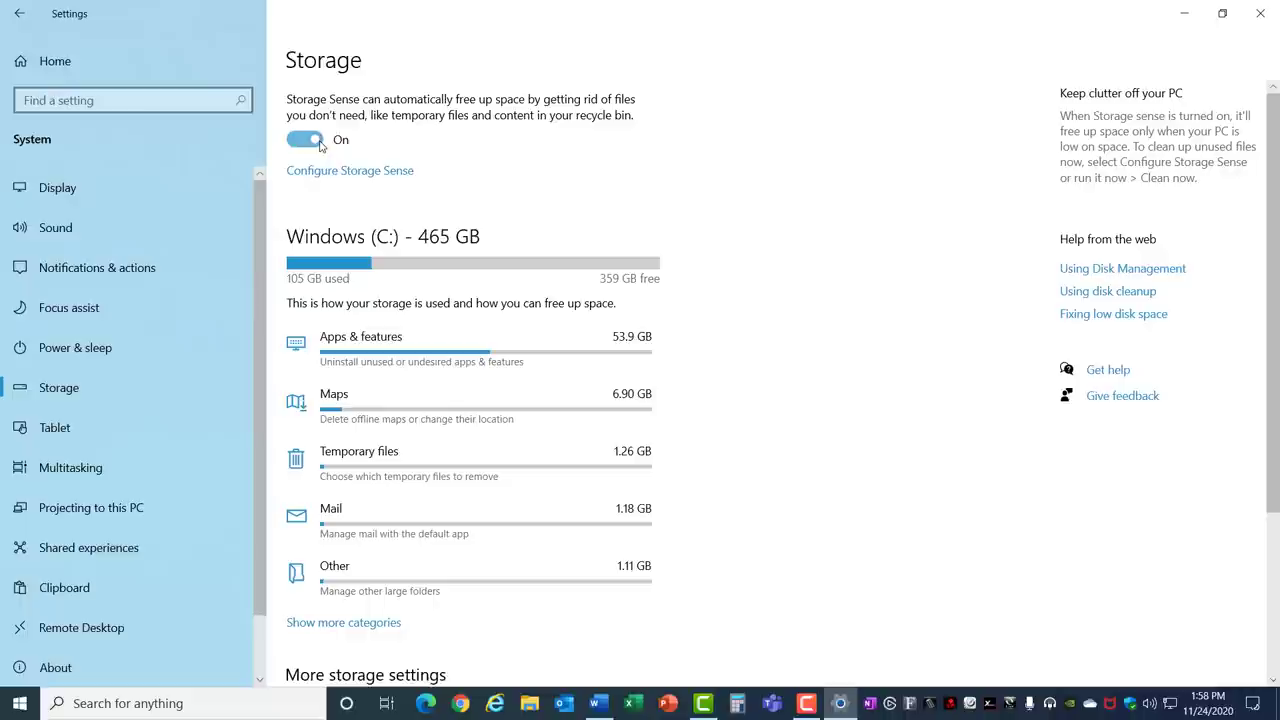
click(348, 170)
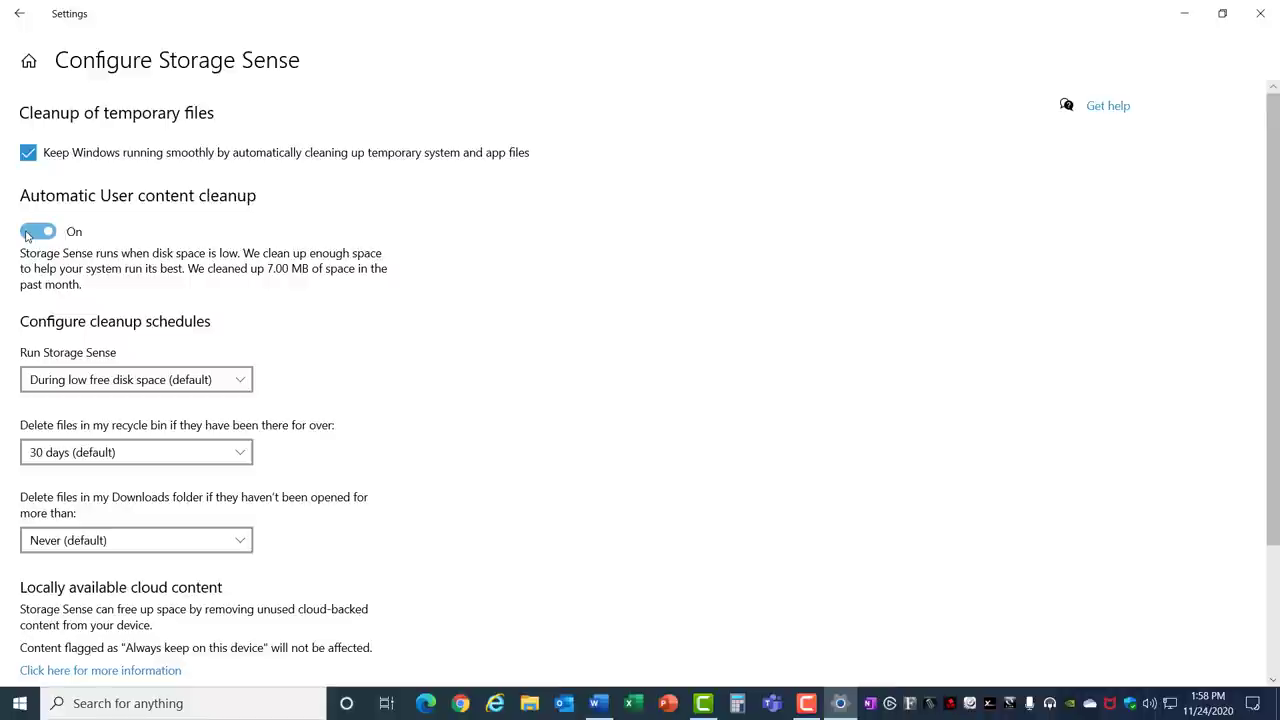
click(136, 380)
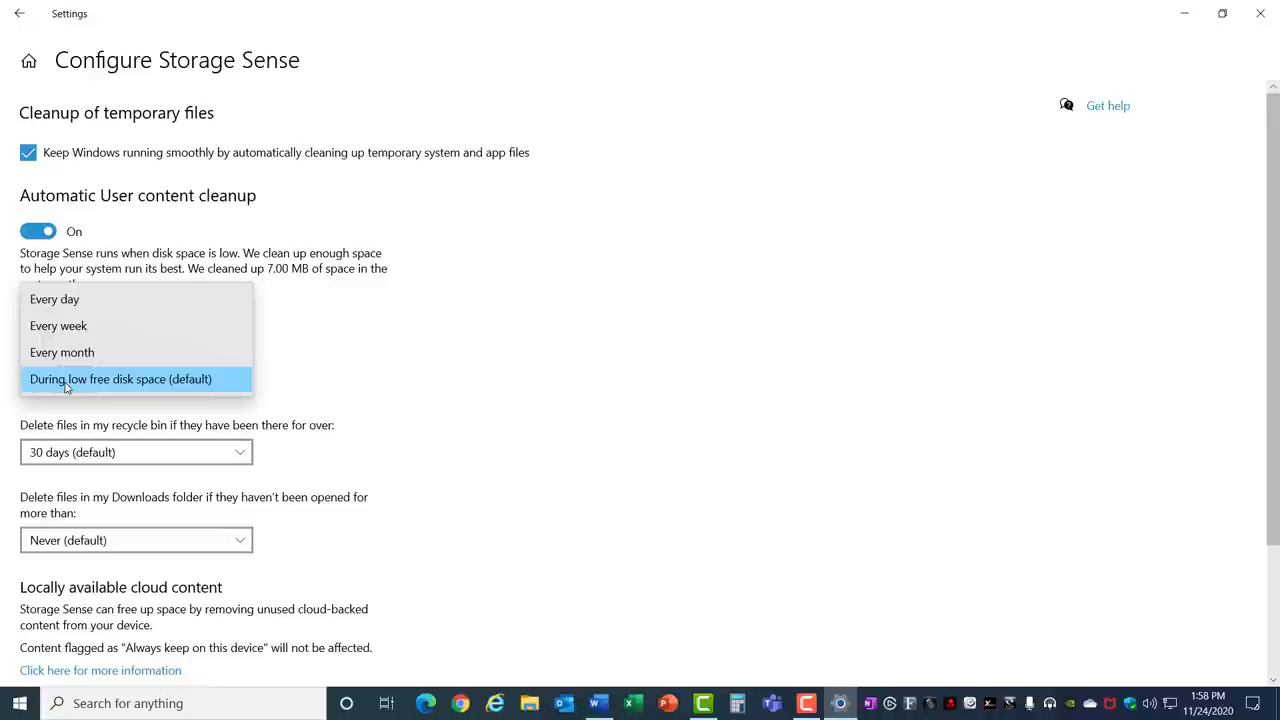
mouse_move(58, 324)
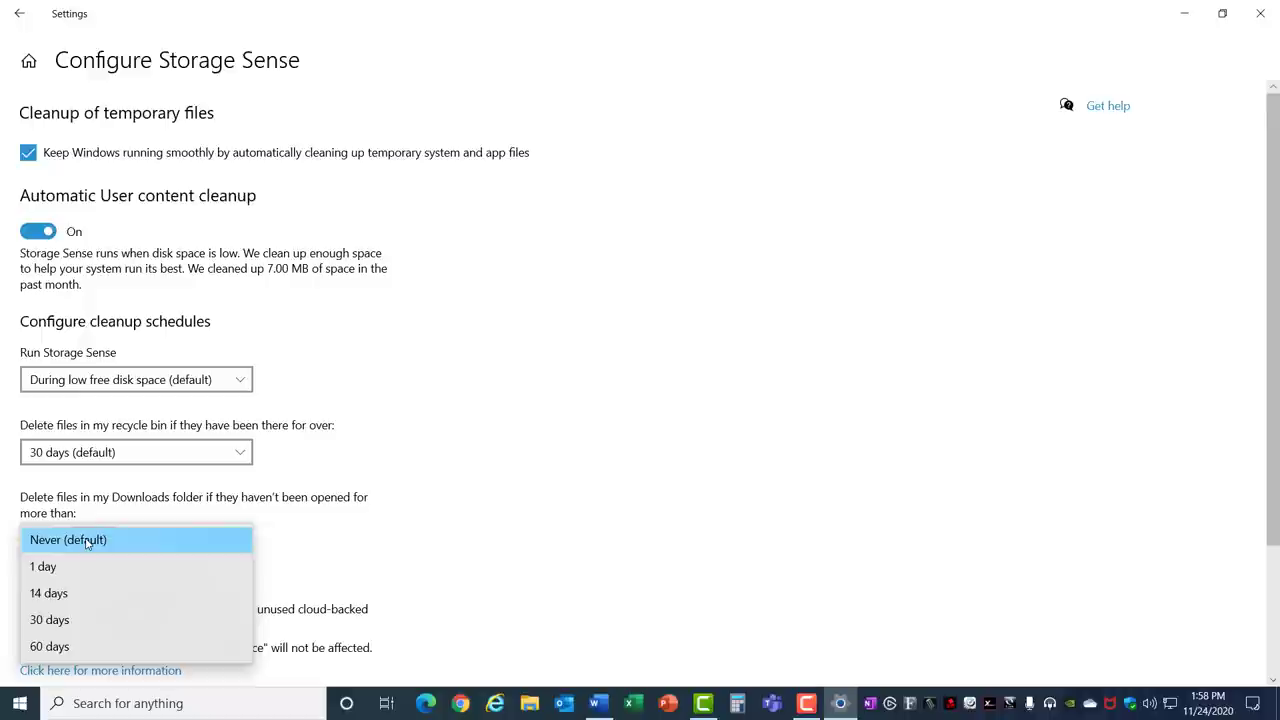
click(48, 592)
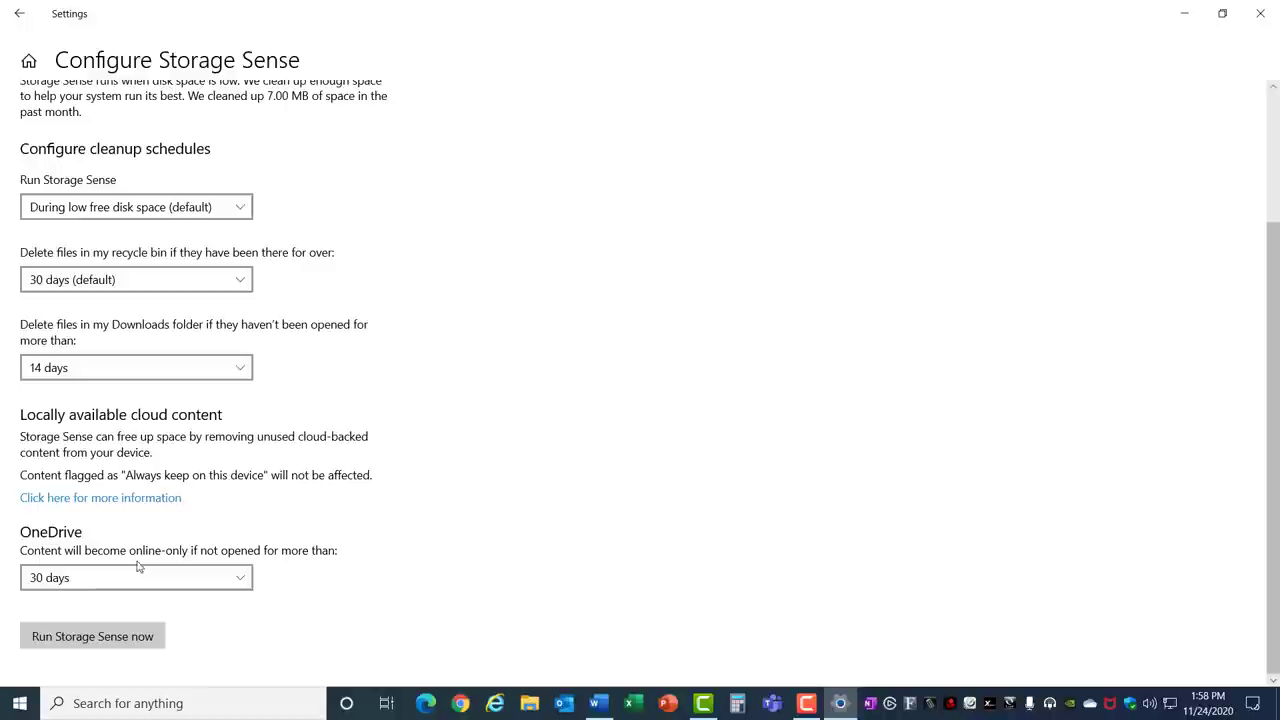
click(92, 636)
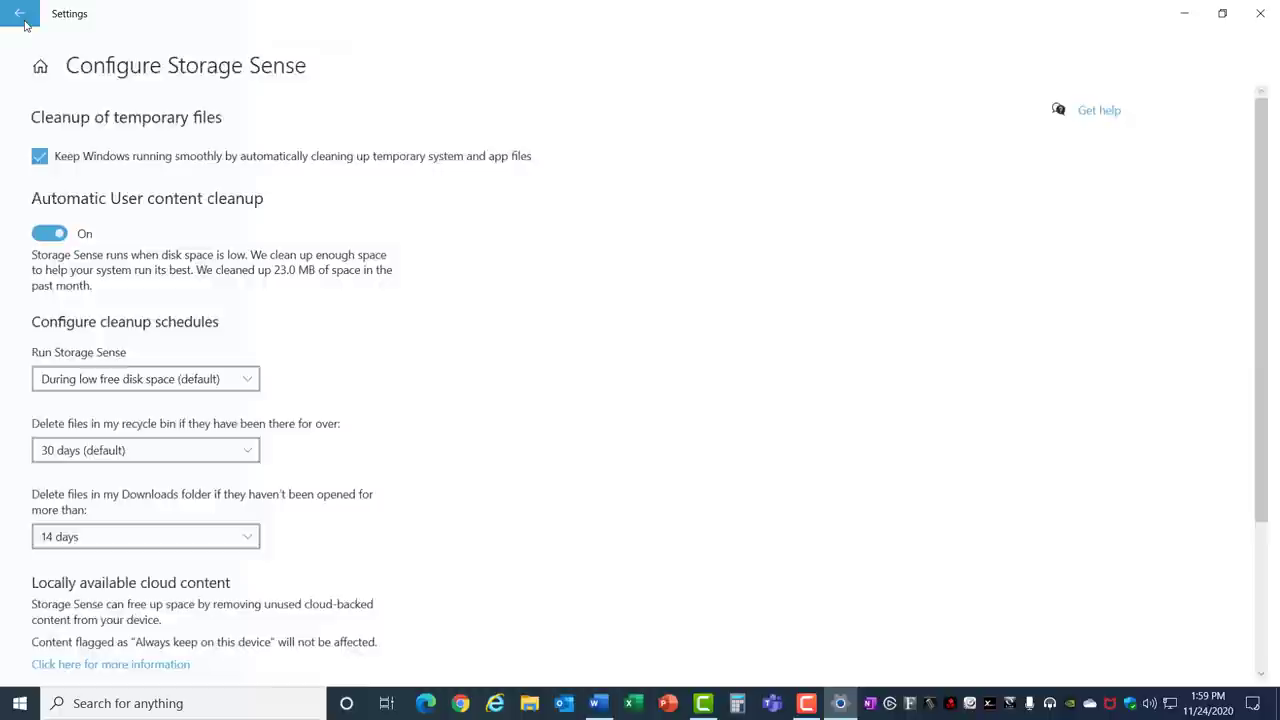
- Return to the storage usage overview and inspect the temporary files taking up space
click(48, 18)
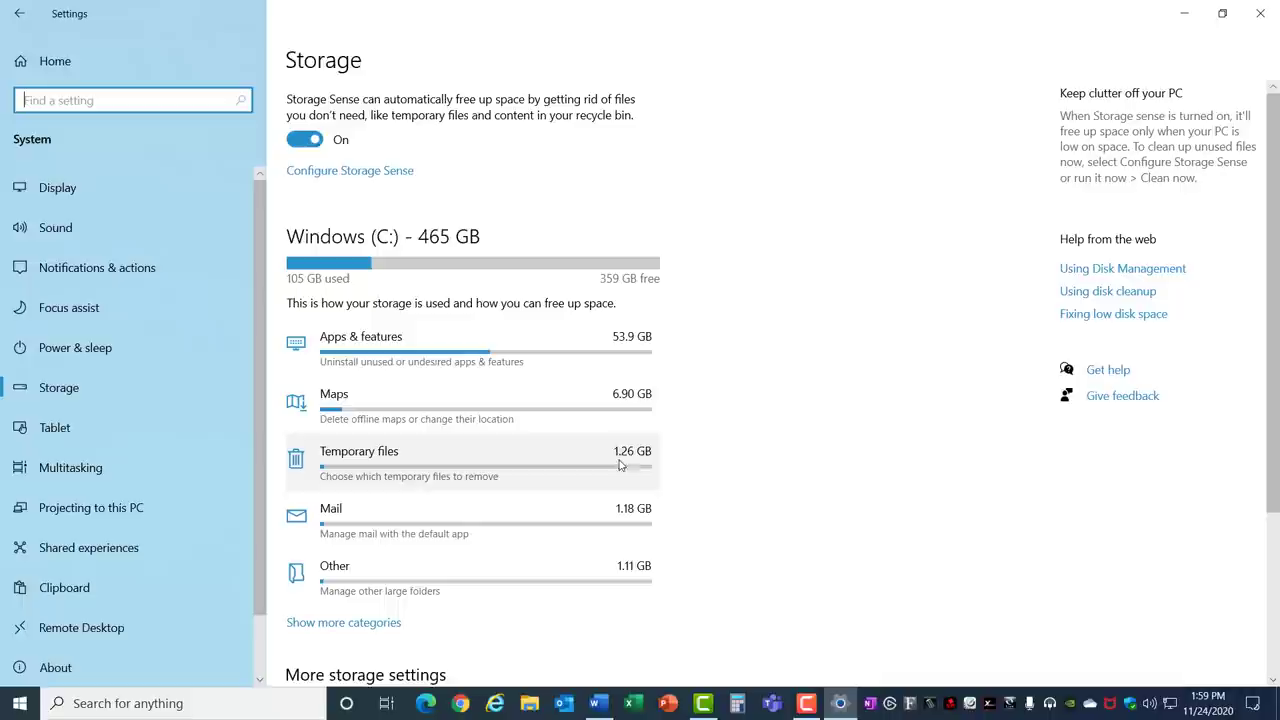
click(360, 336)
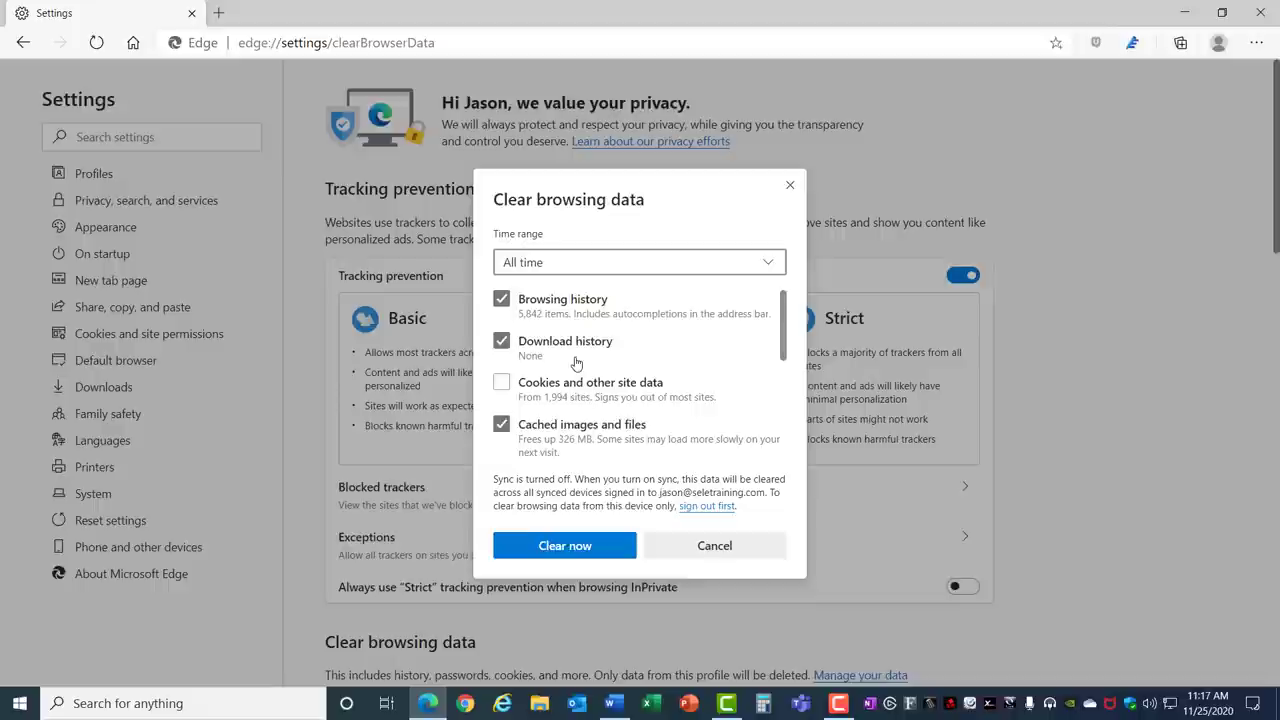
- Review Edge's clear-browsing-data choices: all time, history, downloads and cached images, no cookies
scroll(down, 3)
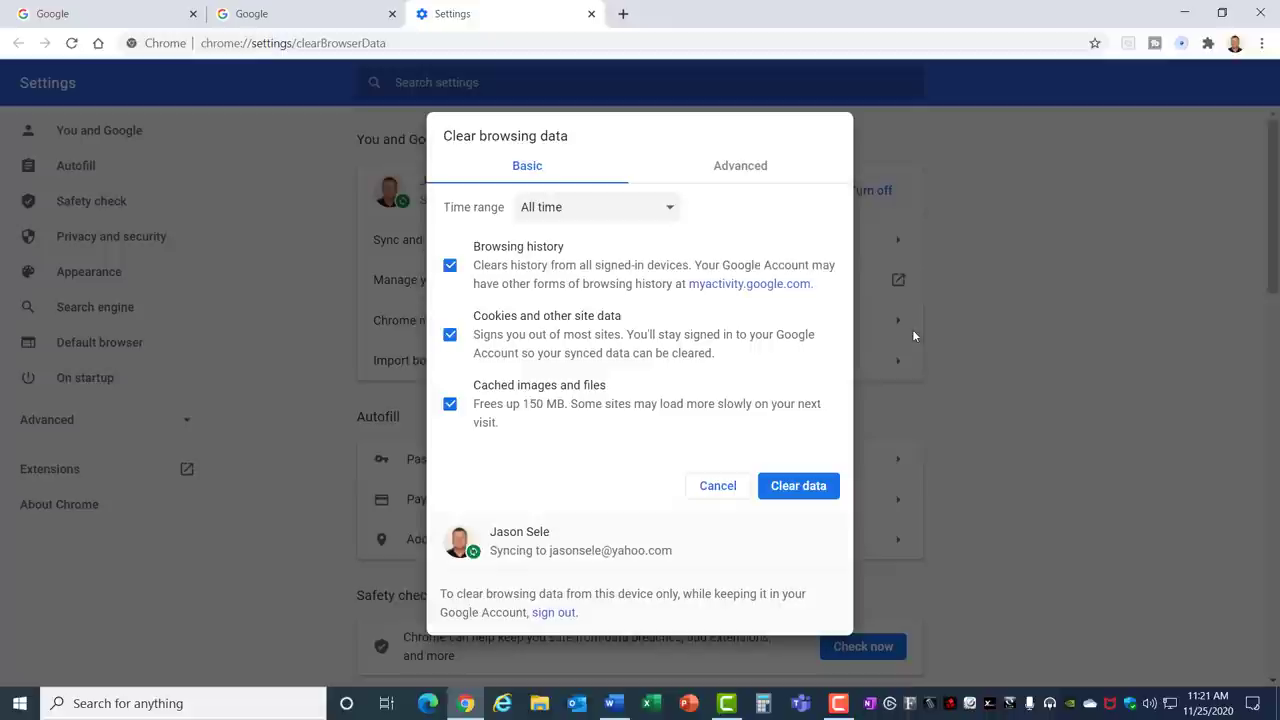
- Set Chrome to clear all-time browsing data covering history, cookies and cached images
click(596, 206)
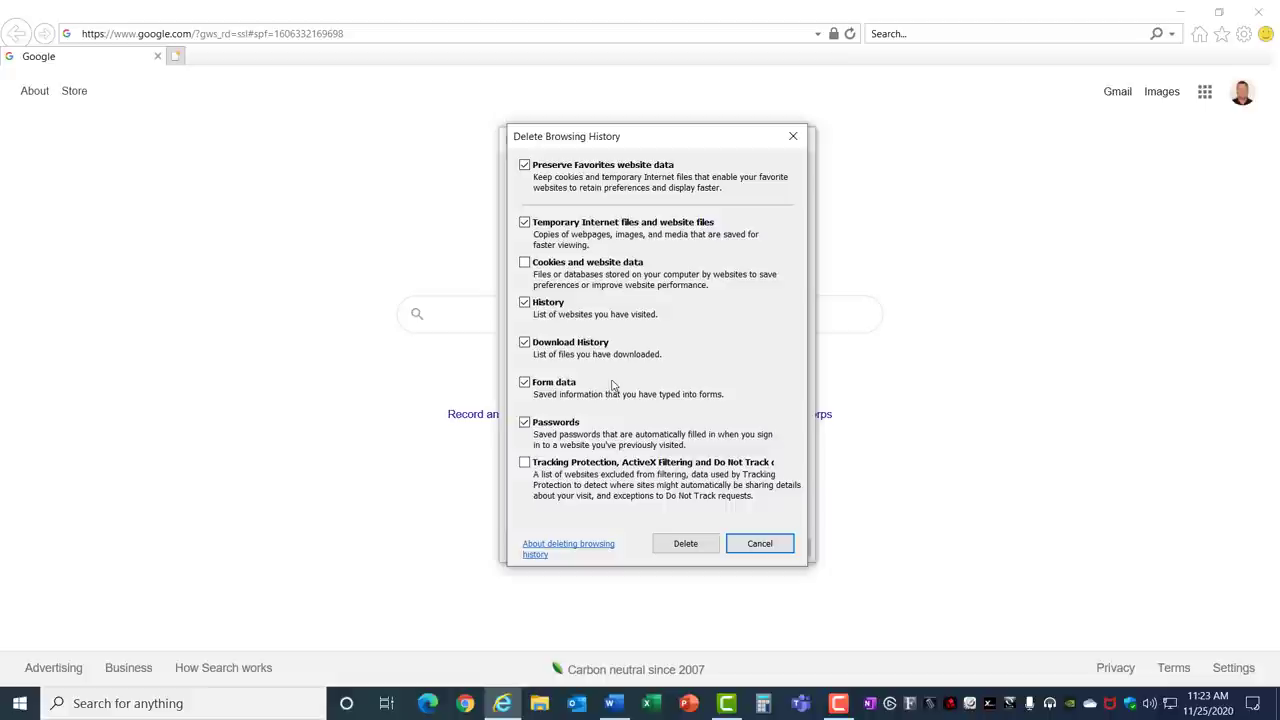
- Set Internet Explorer's history deletion to temporary files, history, downloads, form data and passwords
click(760, 544)
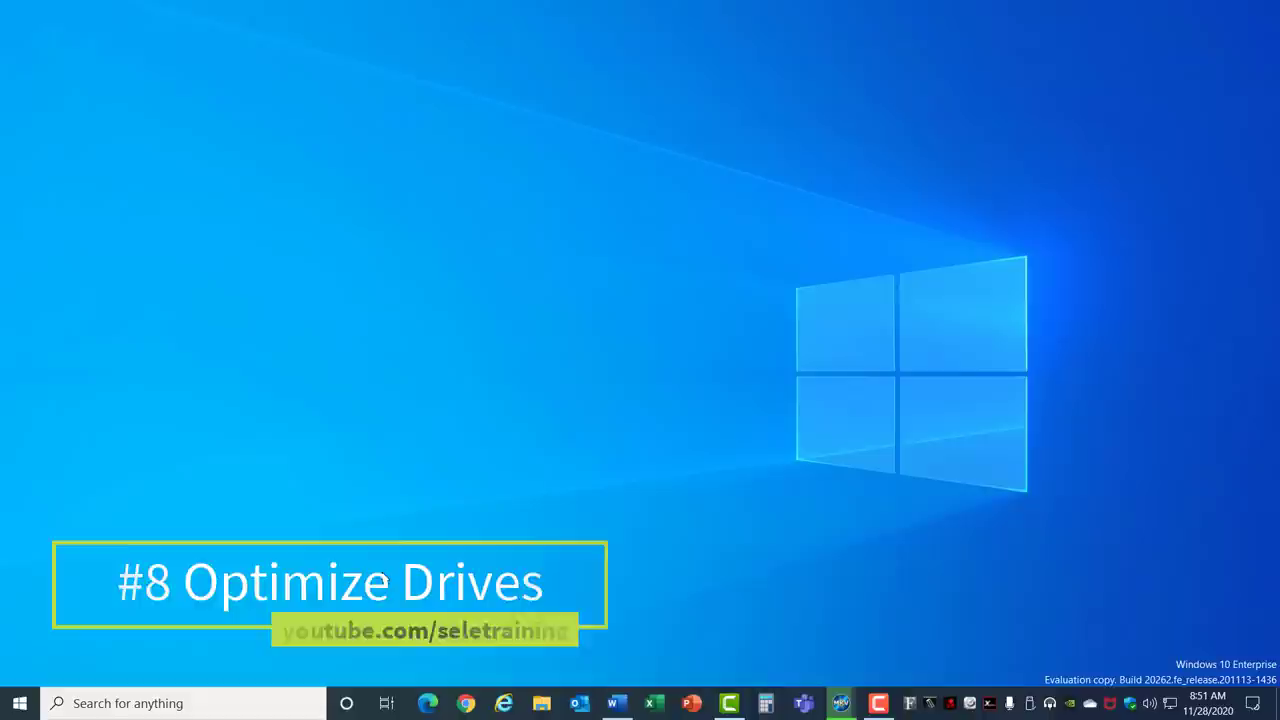
- Reach the Optimize Drives window from Storage settings, listing drives with Windows (C:) OK
click(14, 704)
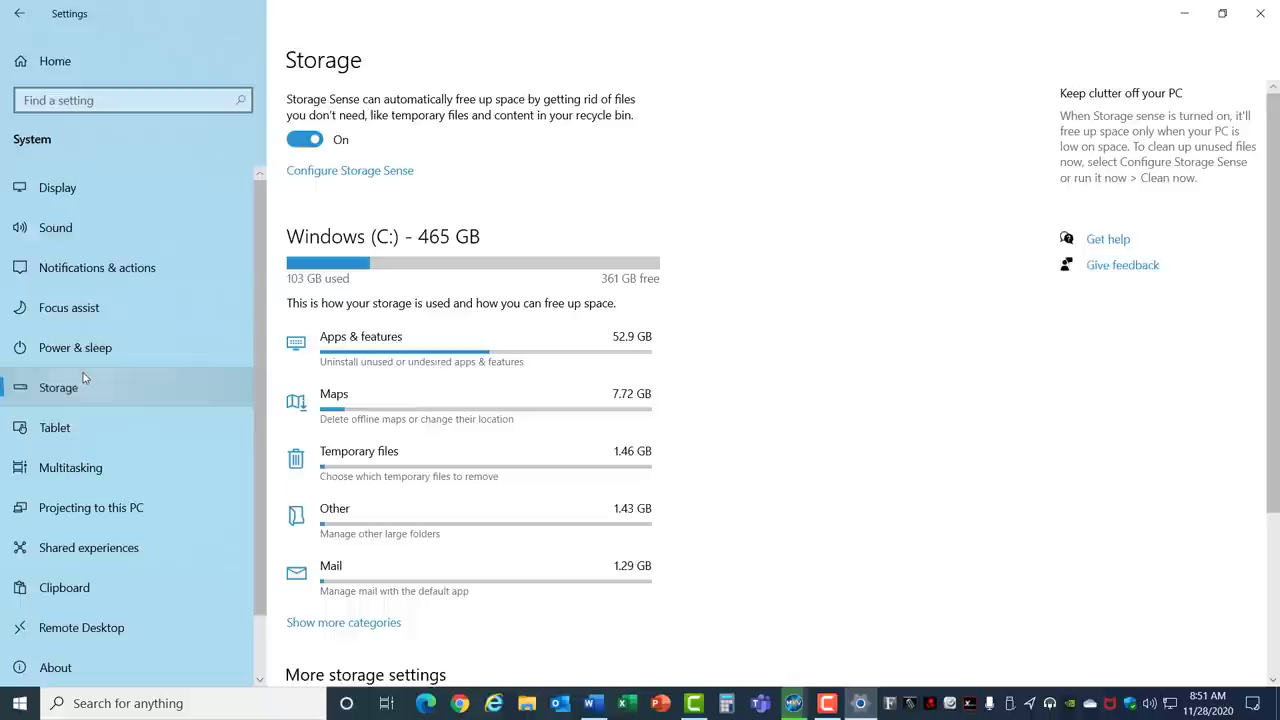
click(328, 578)
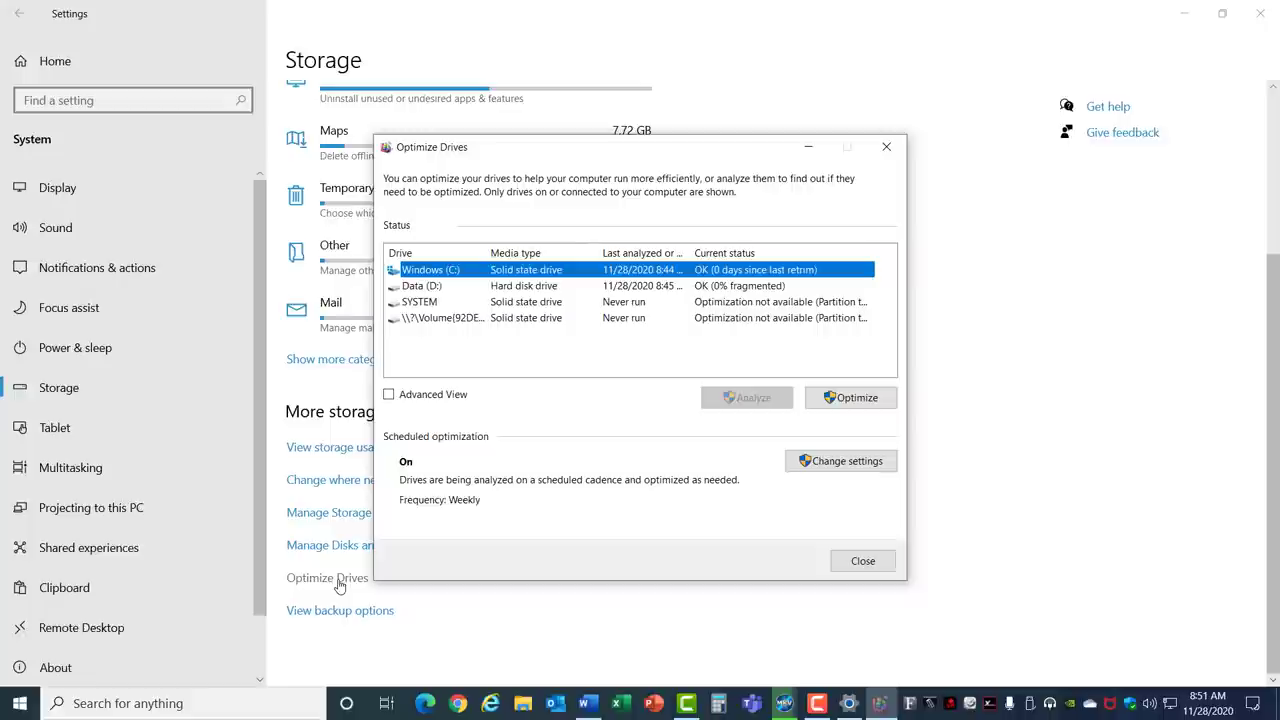
mouse_move(696, 300)
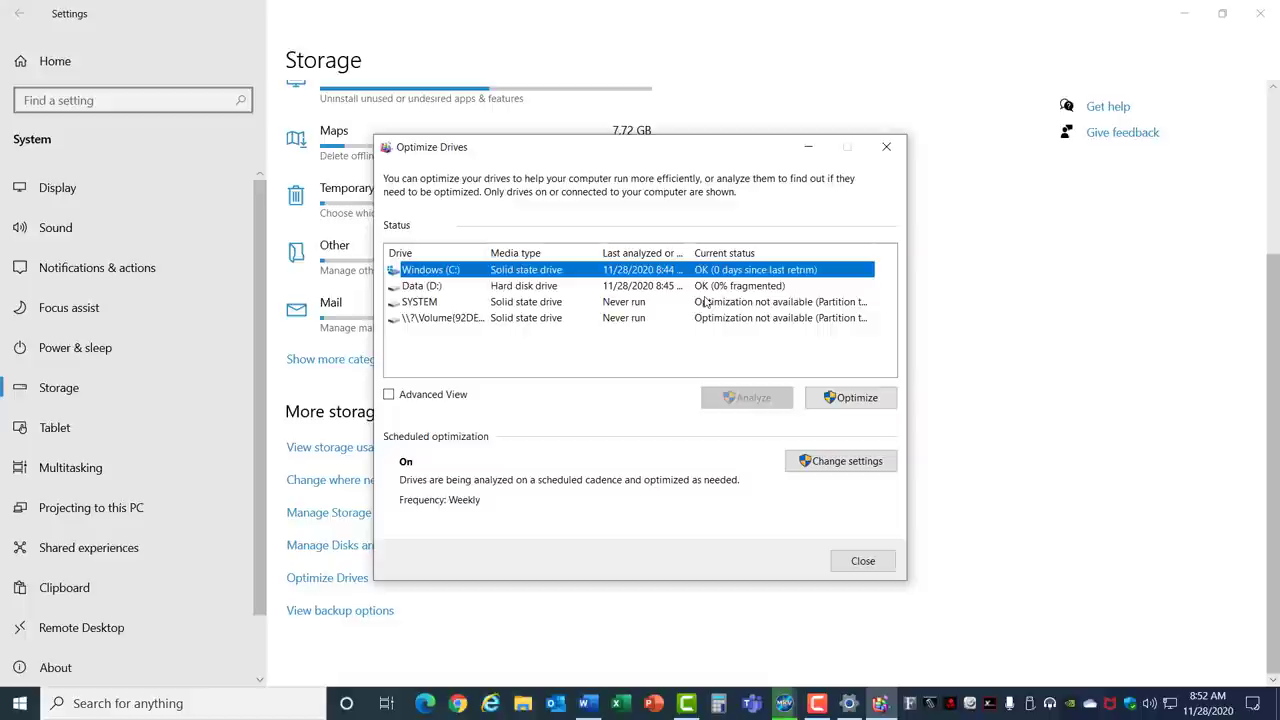
mouse_move(792, 292)
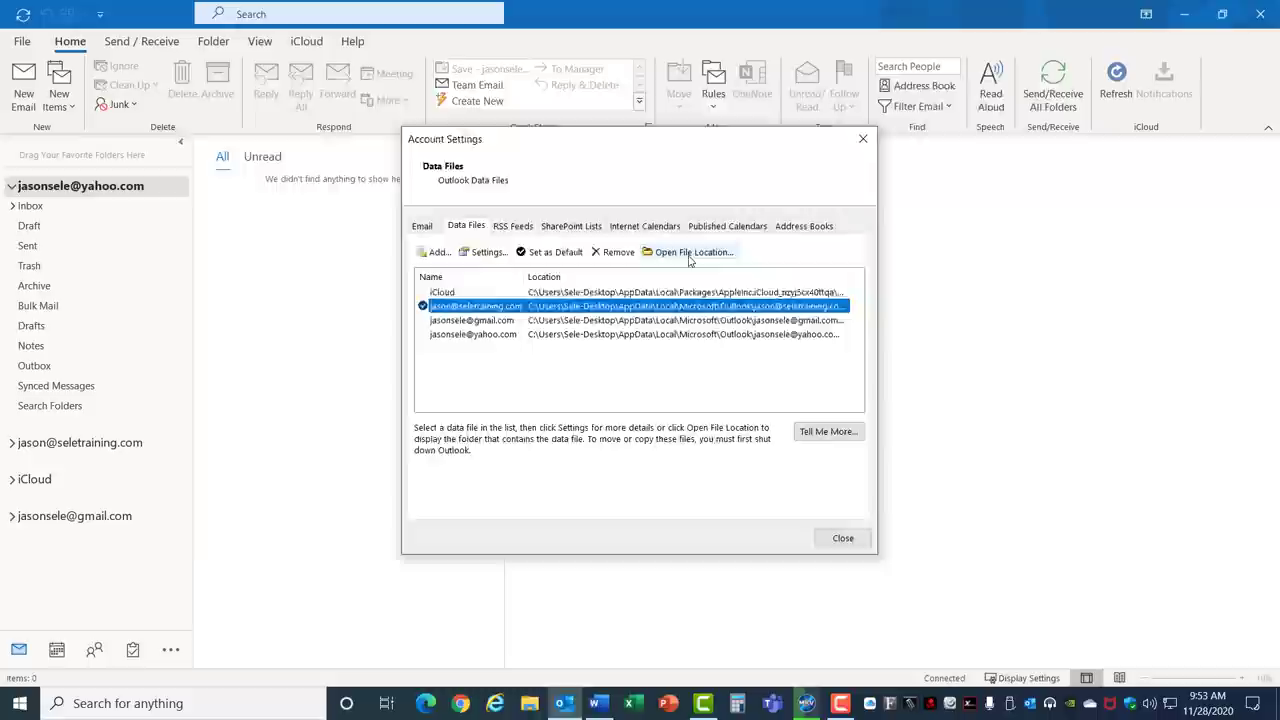
- Review the Exchange data file's settings with Cached Exchange Mode and shared-folder downloads on
click(694, 252)
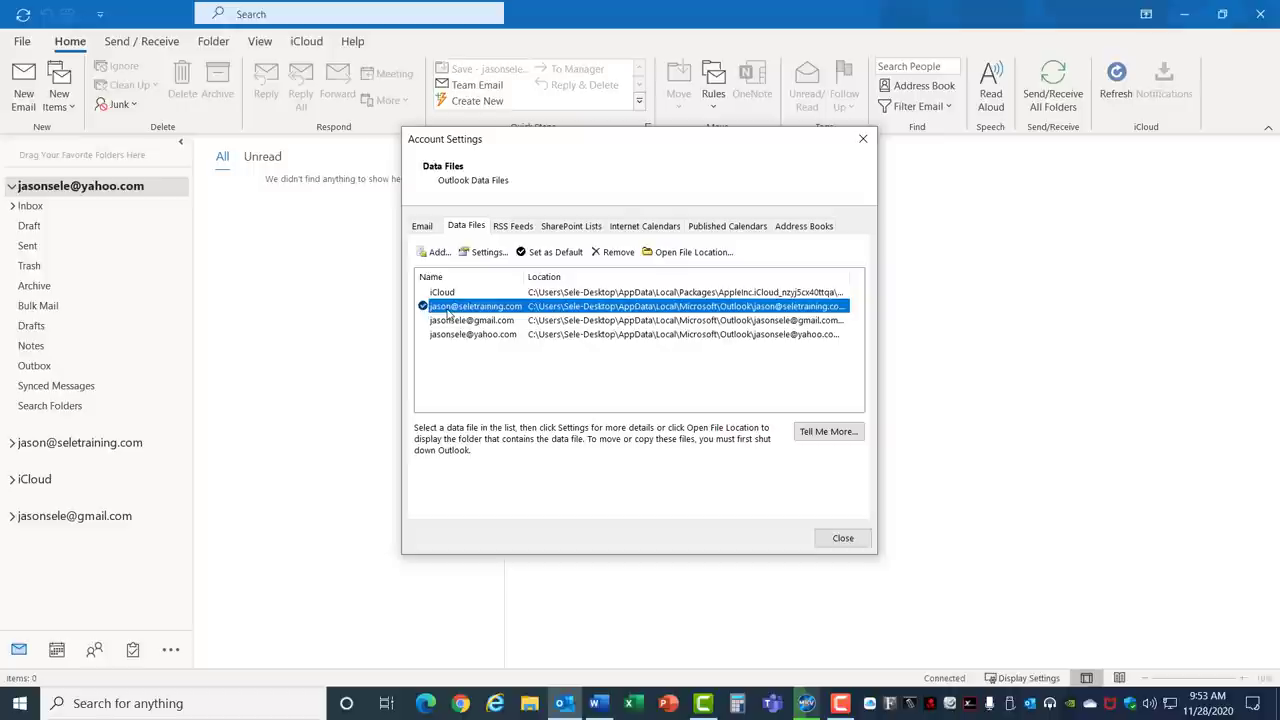
click(484, 252)
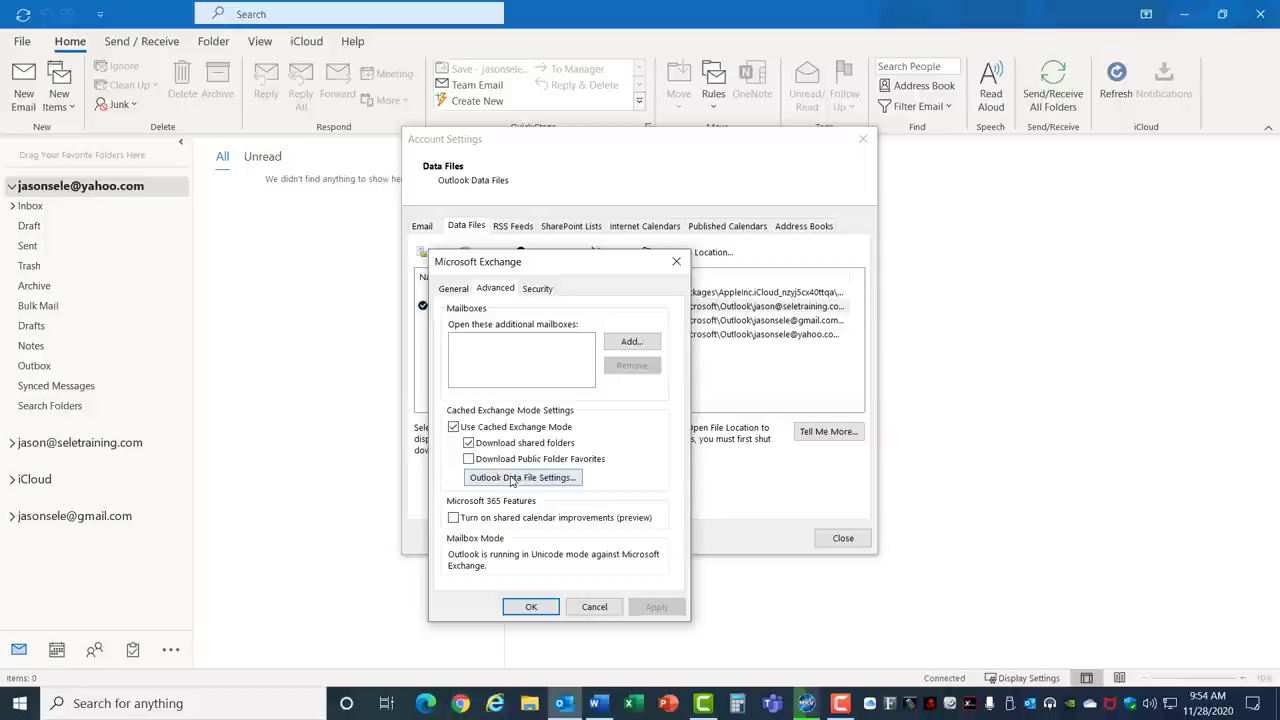
click(520, 476)
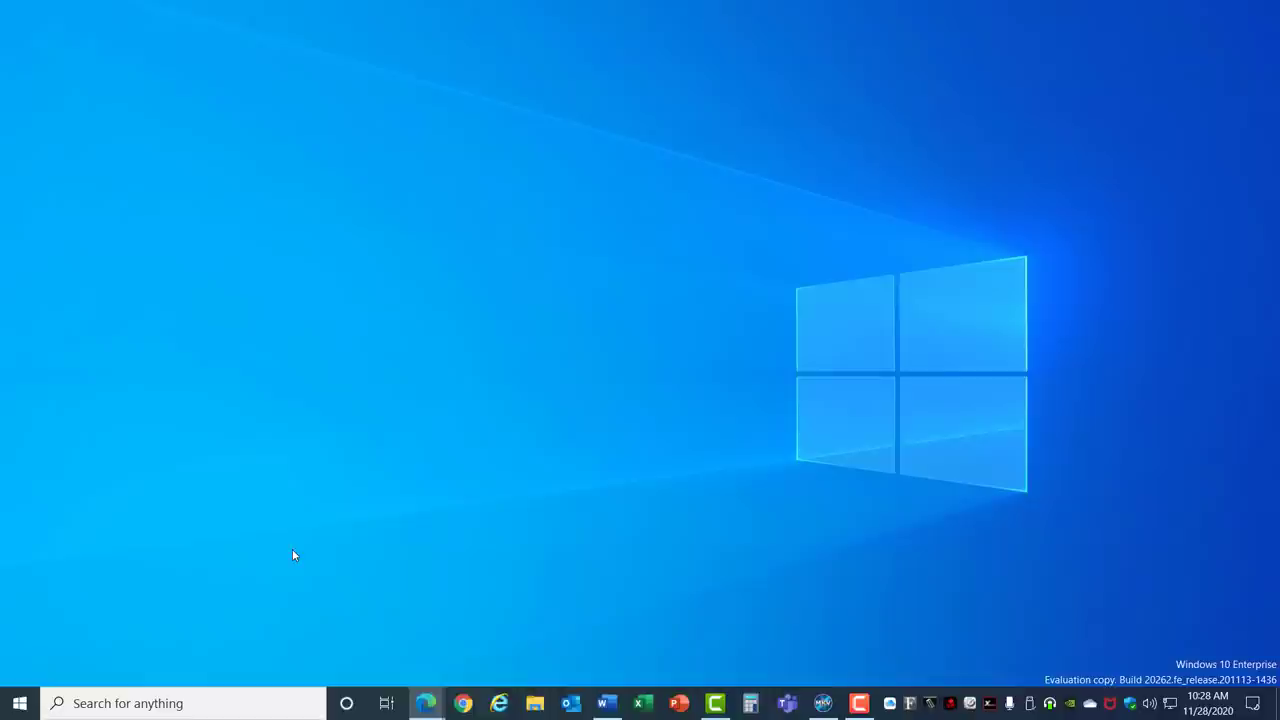
- Show the Start menu's recently added apps and pinned tiles
click(20, 704)
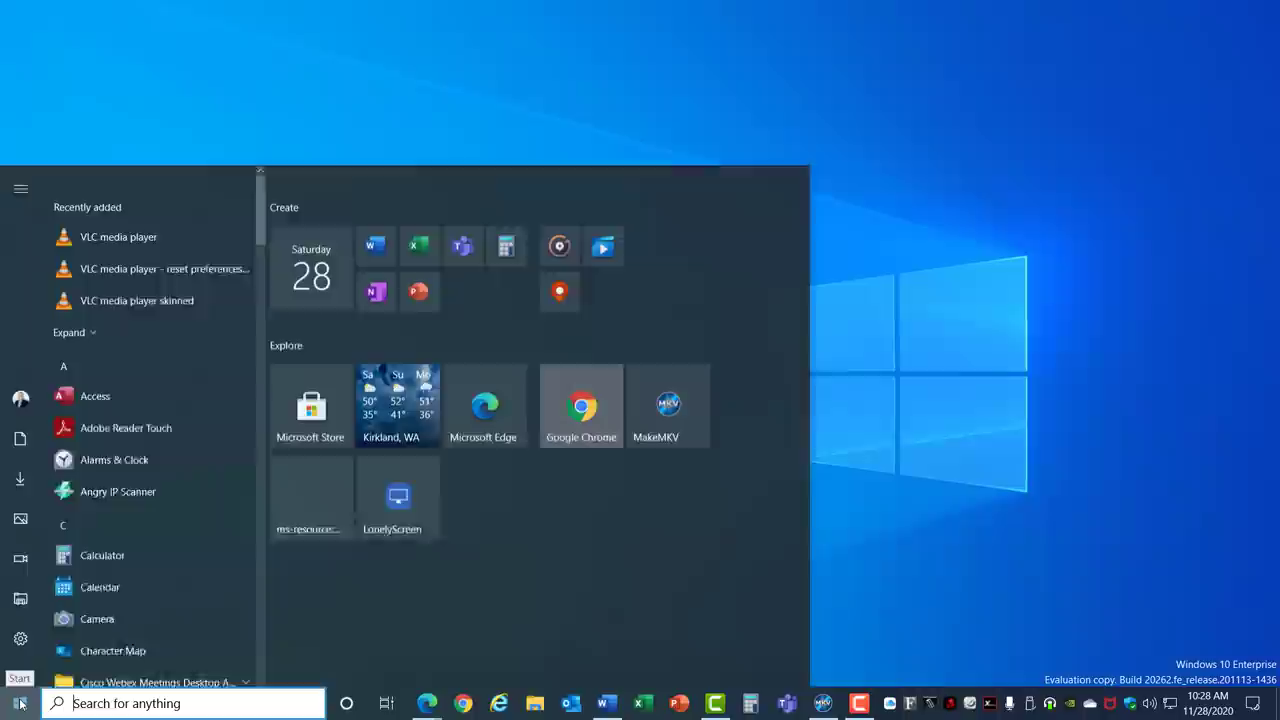
click(16, 700)
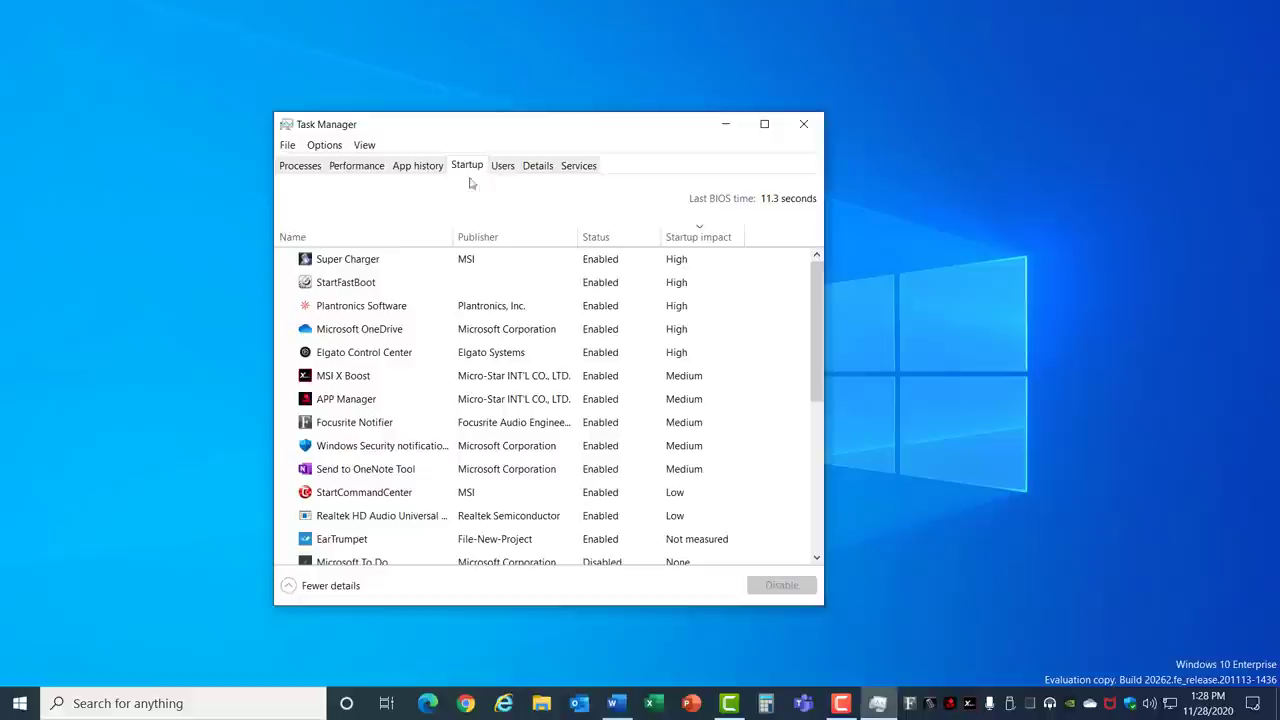
- Disable Microsoft OneDrive as a startup app in Task Manager
scroll(down, 3)
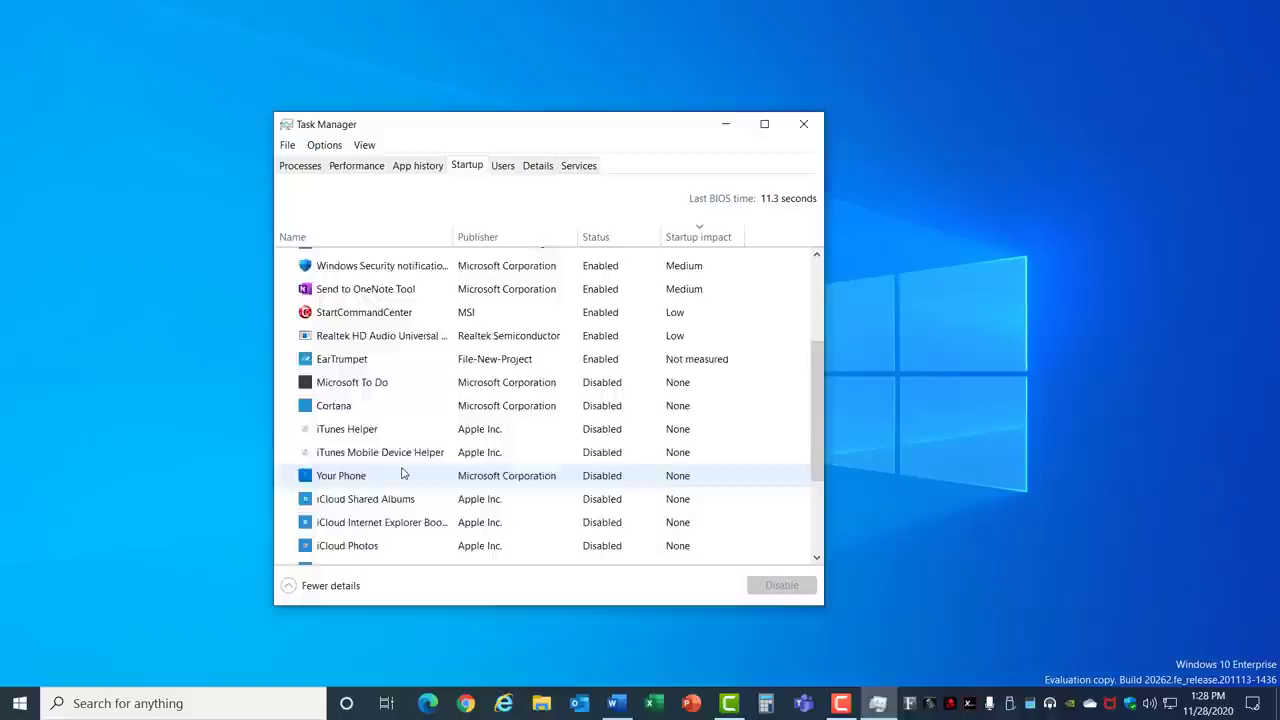
scroll(up, 3)
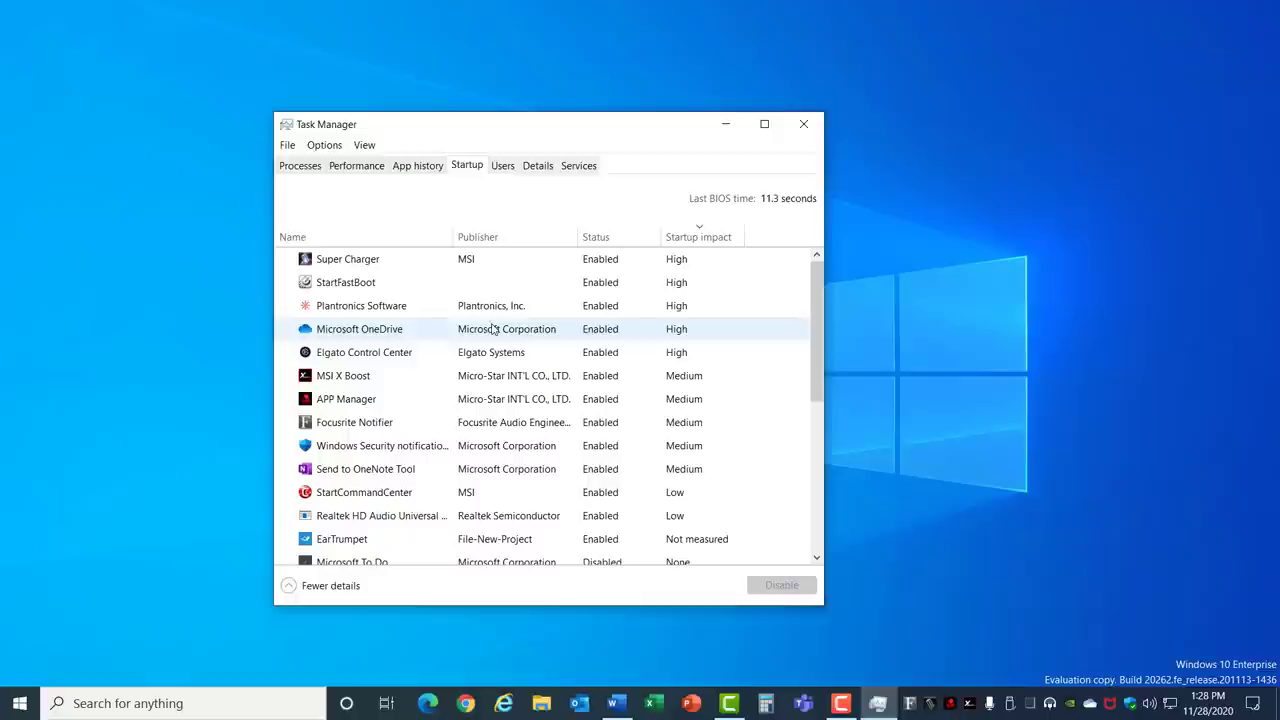
click(360, 328)
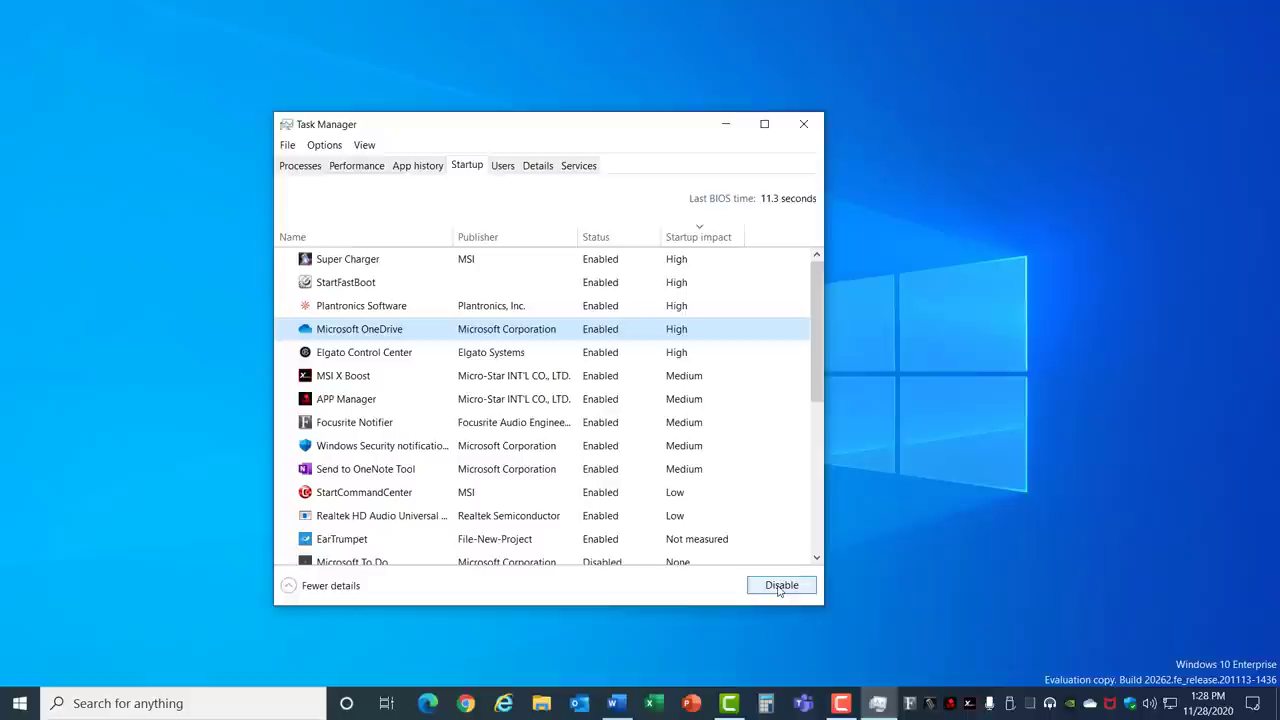
click(804, 124)
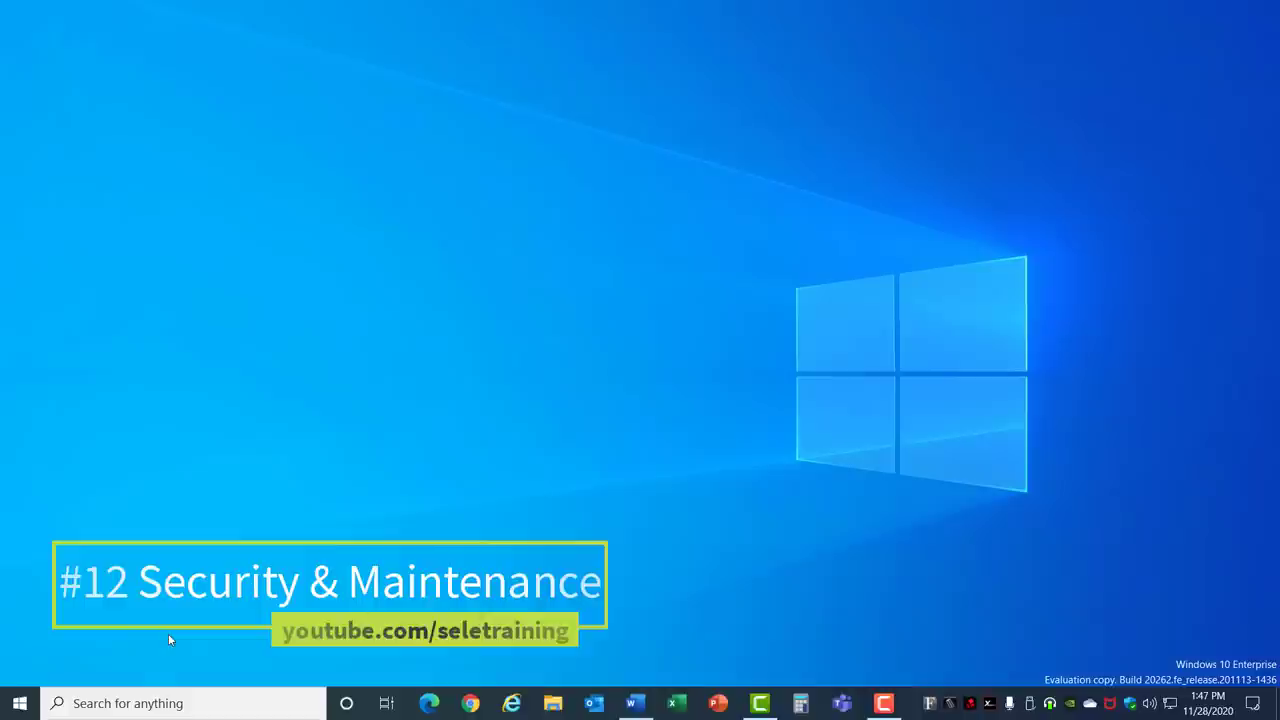
- Reach the Security and Maintenance control panel via a 'secu' taskbar search
text(secu)
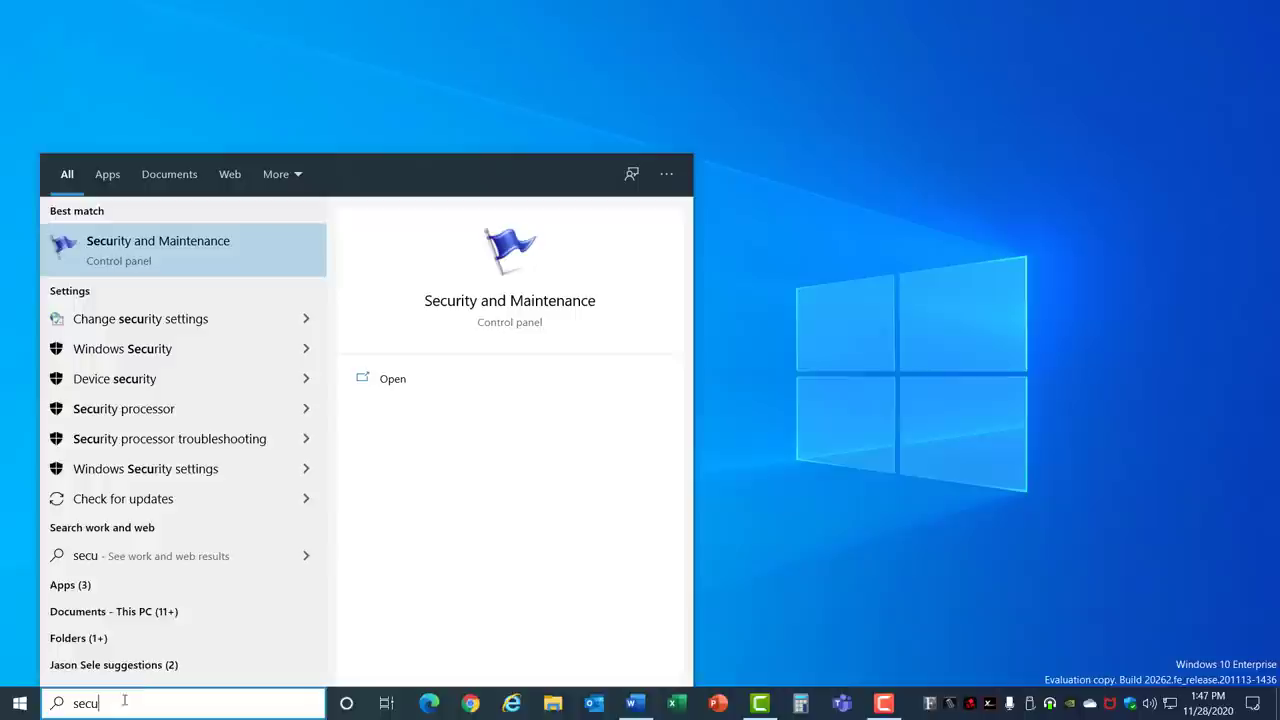
click(156, 248)
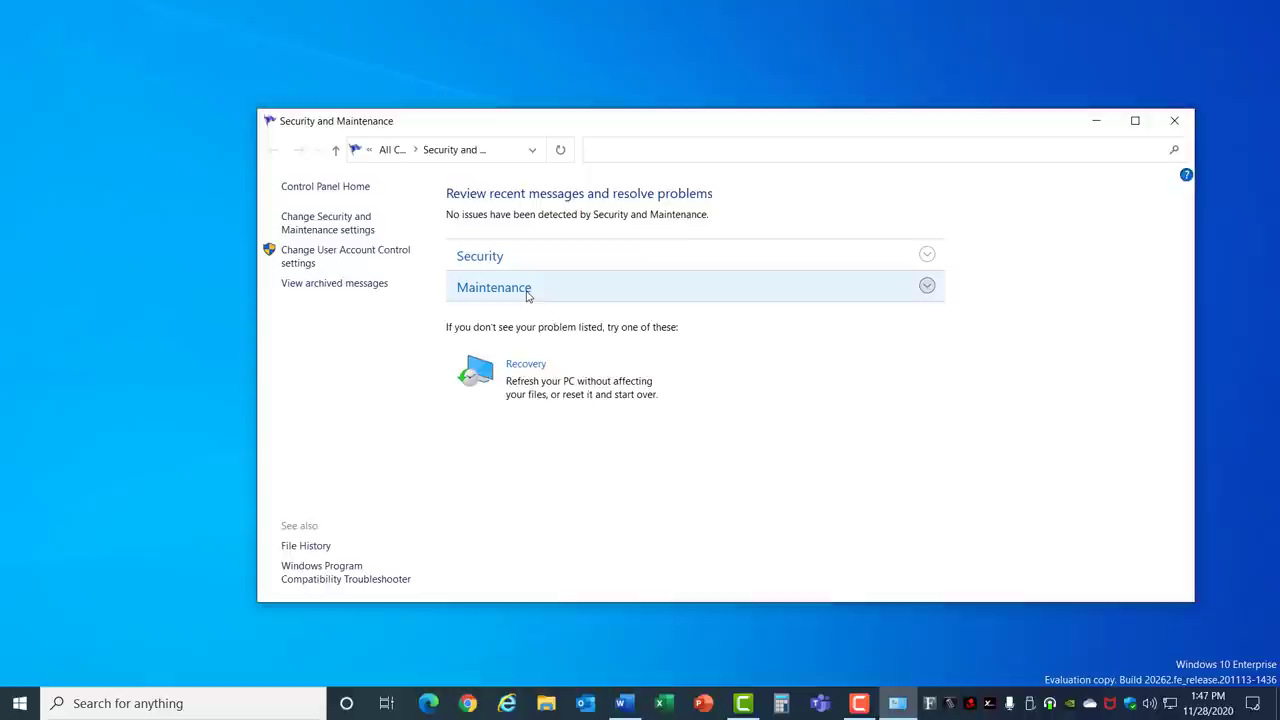
click(492, 288)
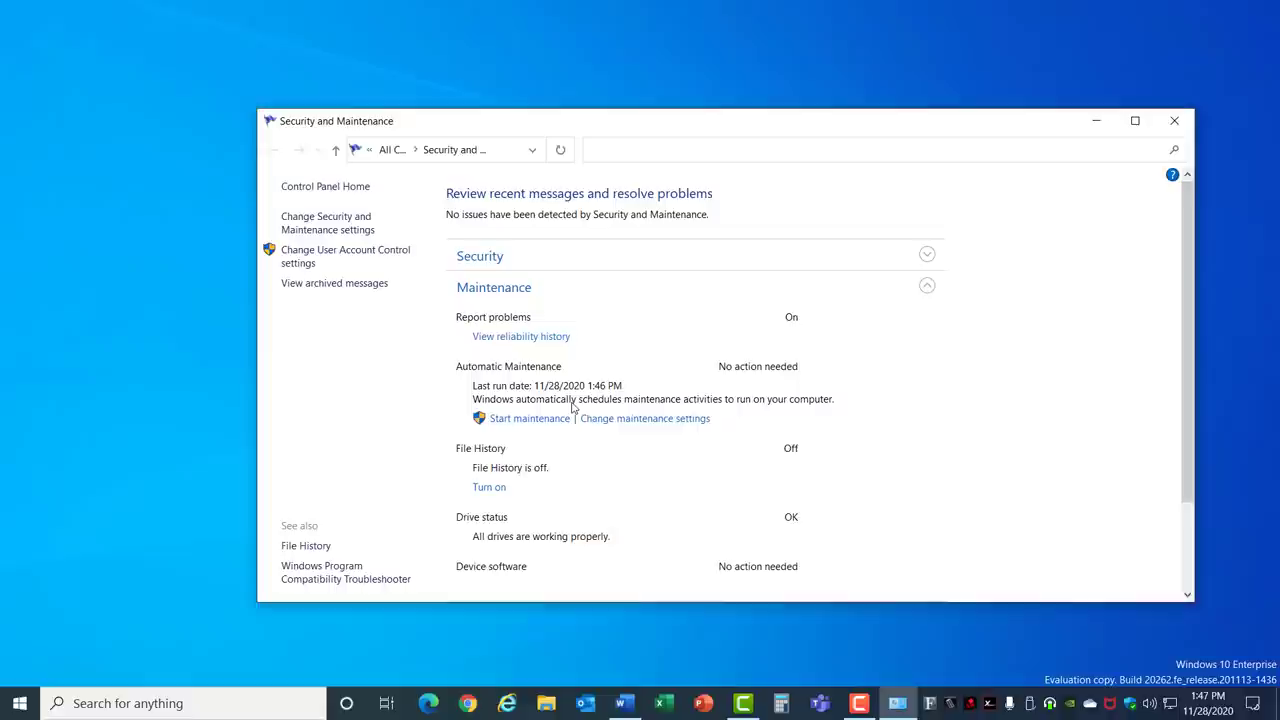
click(644, 418)
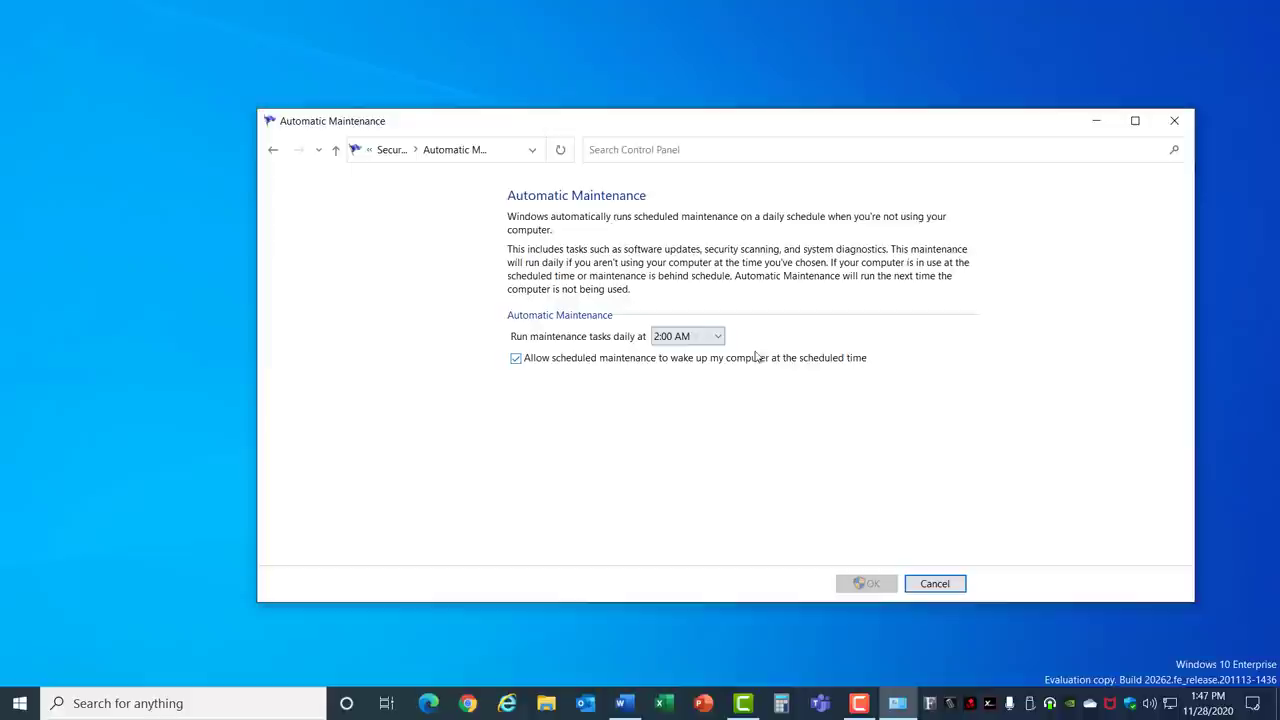
mouse_move(744, 356)
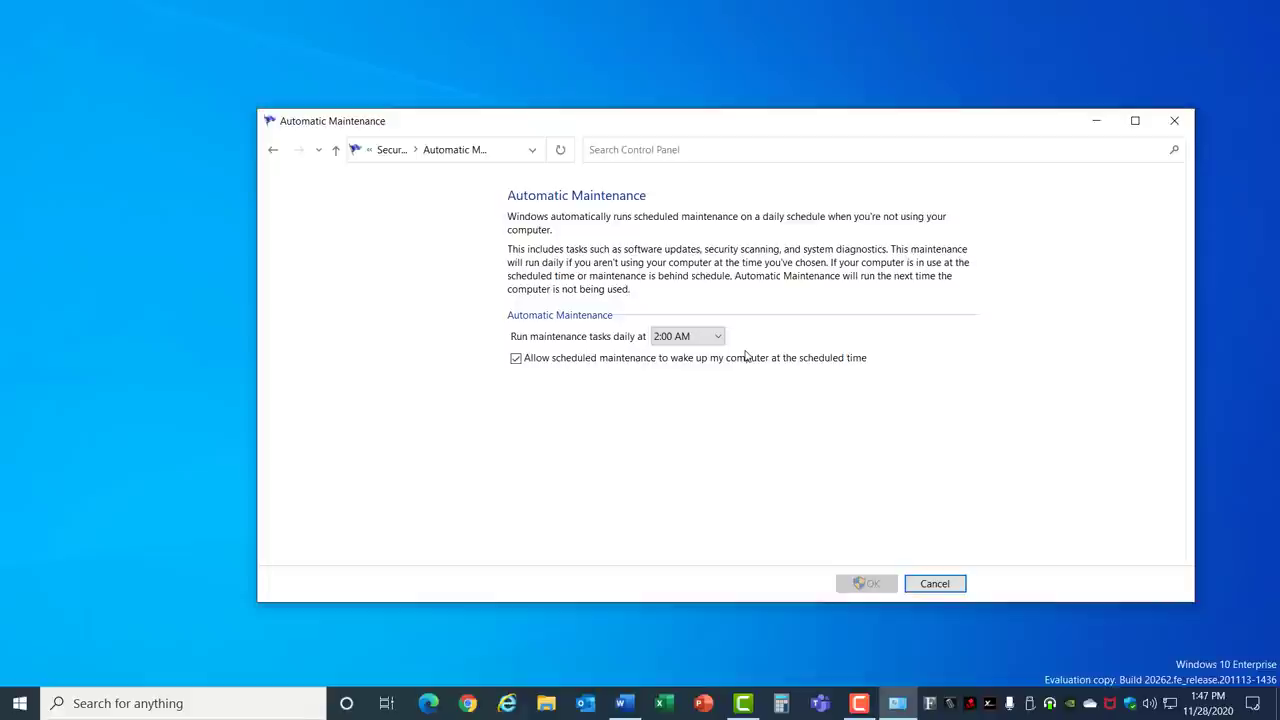
click(934, 584)
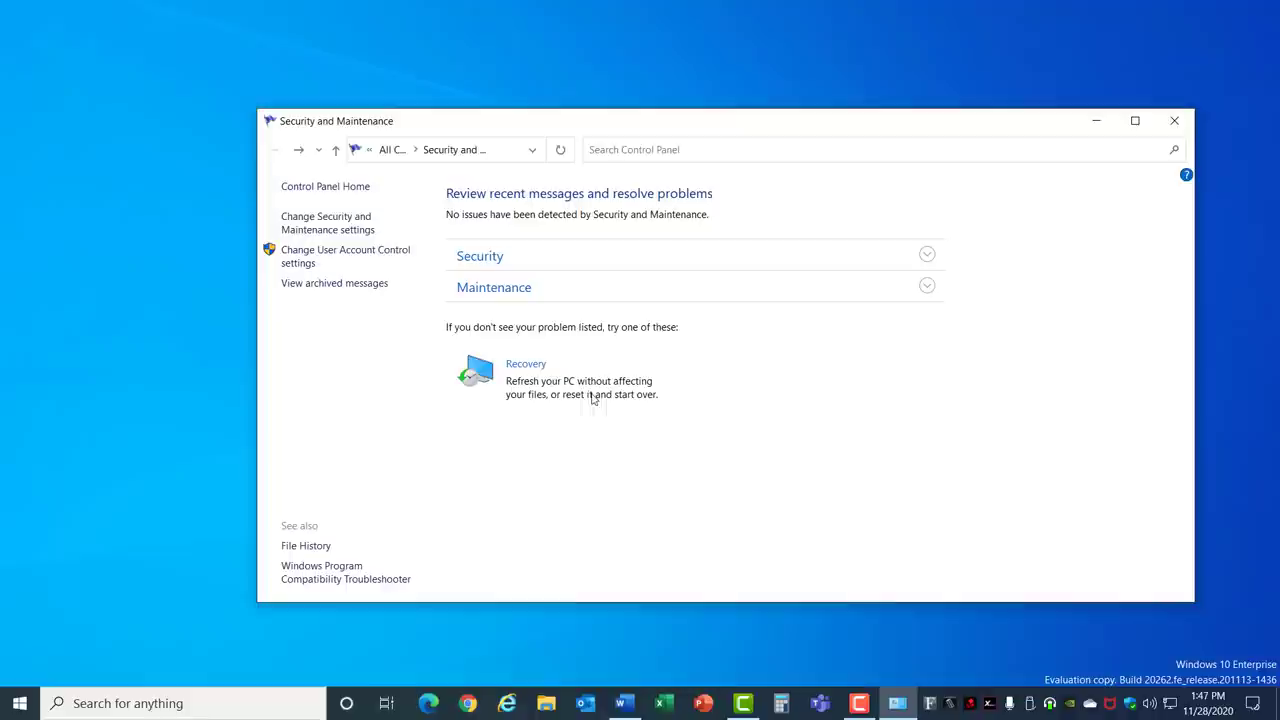
- Start automatic maintenance manually from the expanded Maintenance section
click(492, 288)
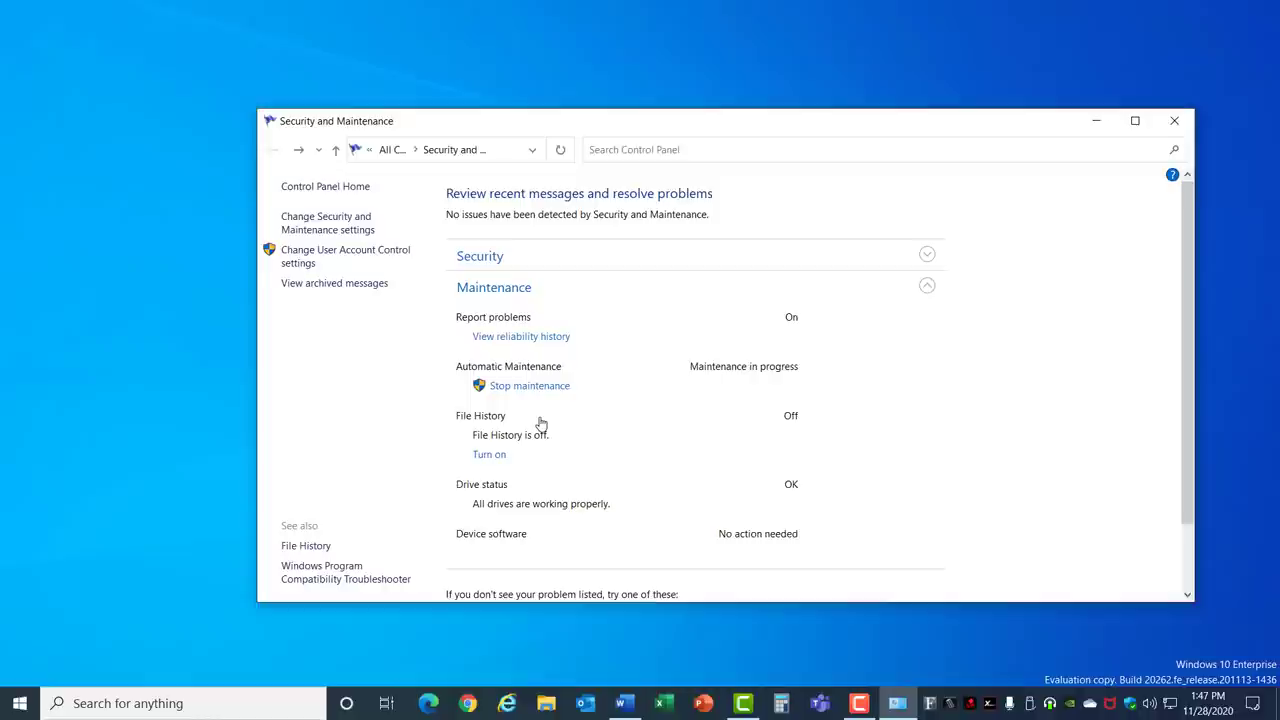
mouse_move(520, 340)
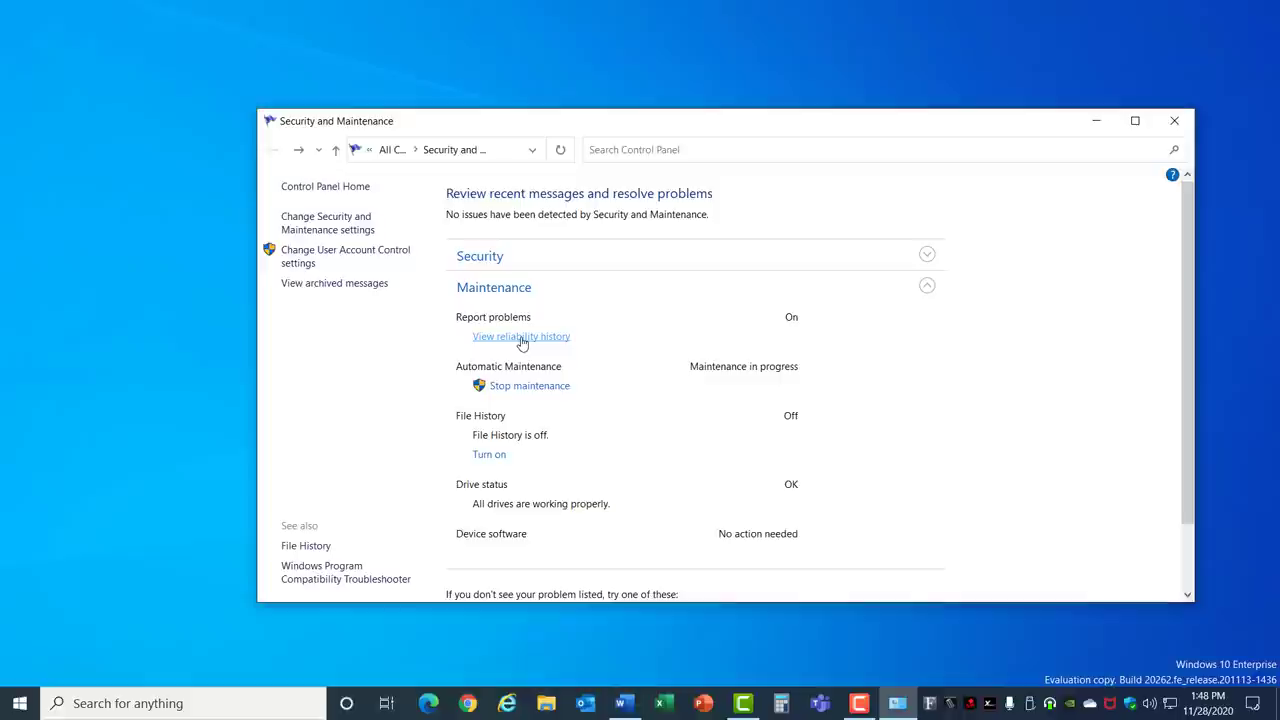
click(520, 336)
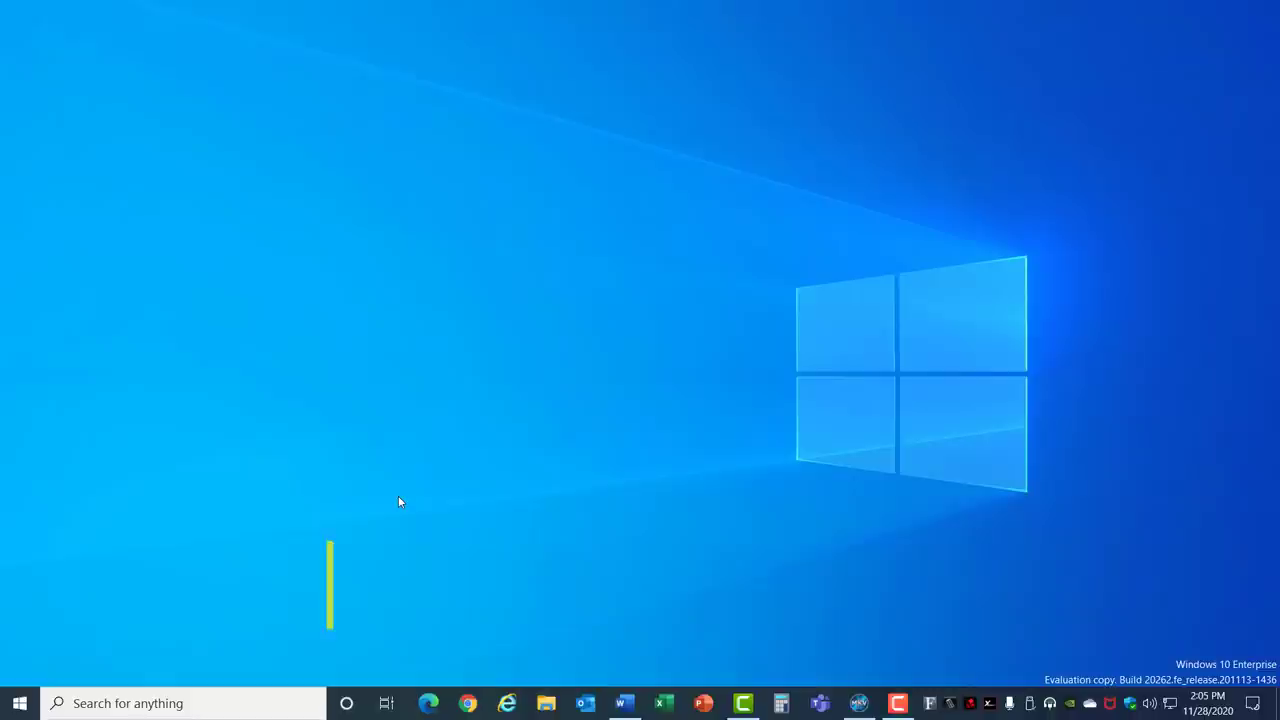
- Clear this device's location history in Privacy > Location and close Settings
click(16, 704)
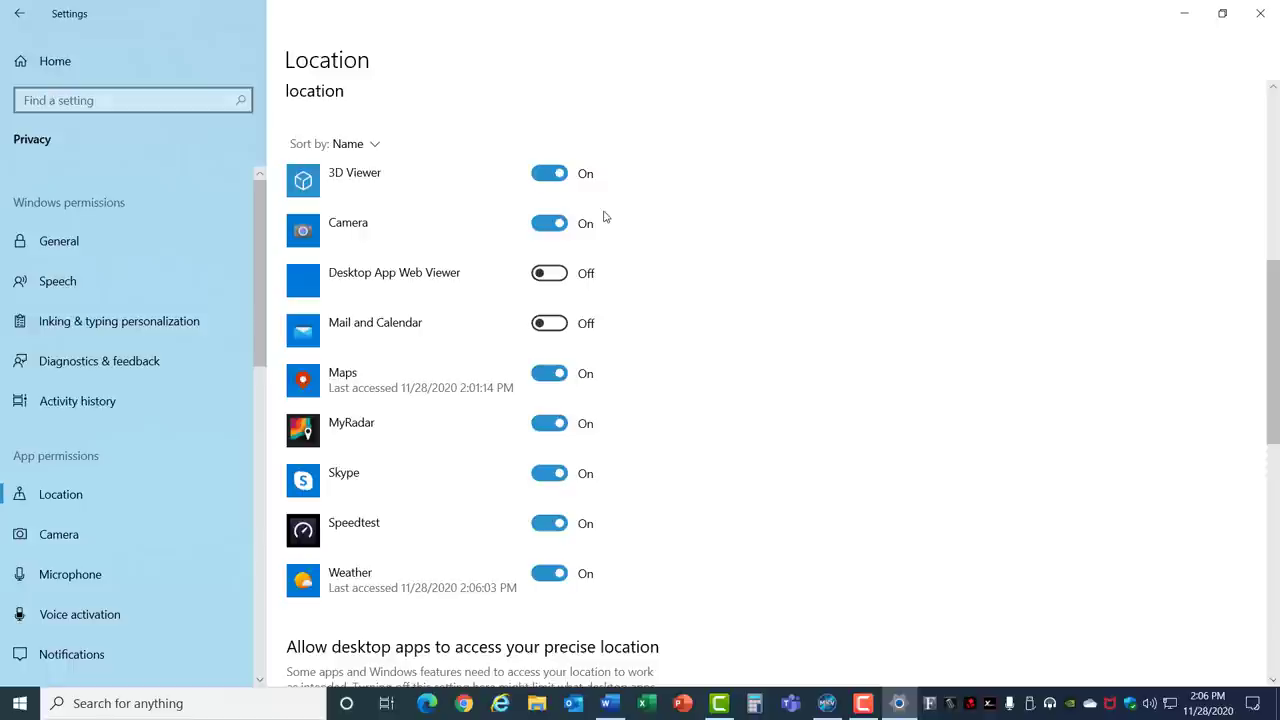
scroll(down, 3)
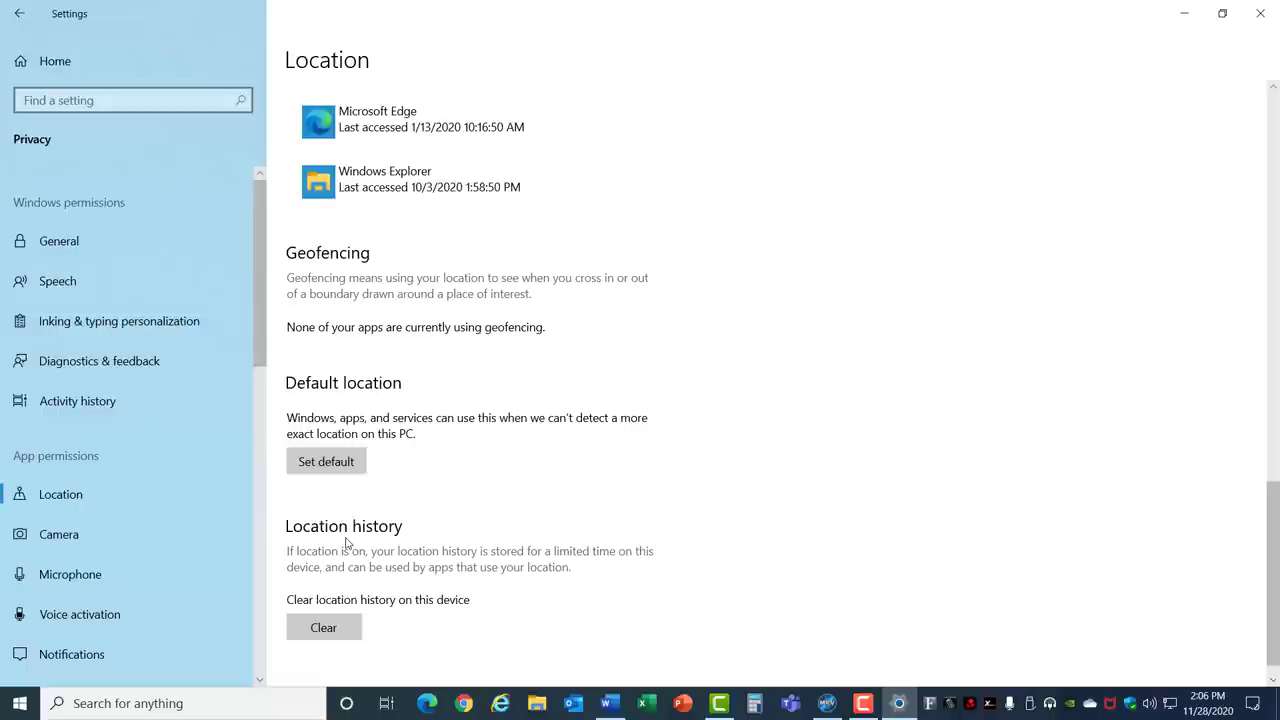
click(324, 626)
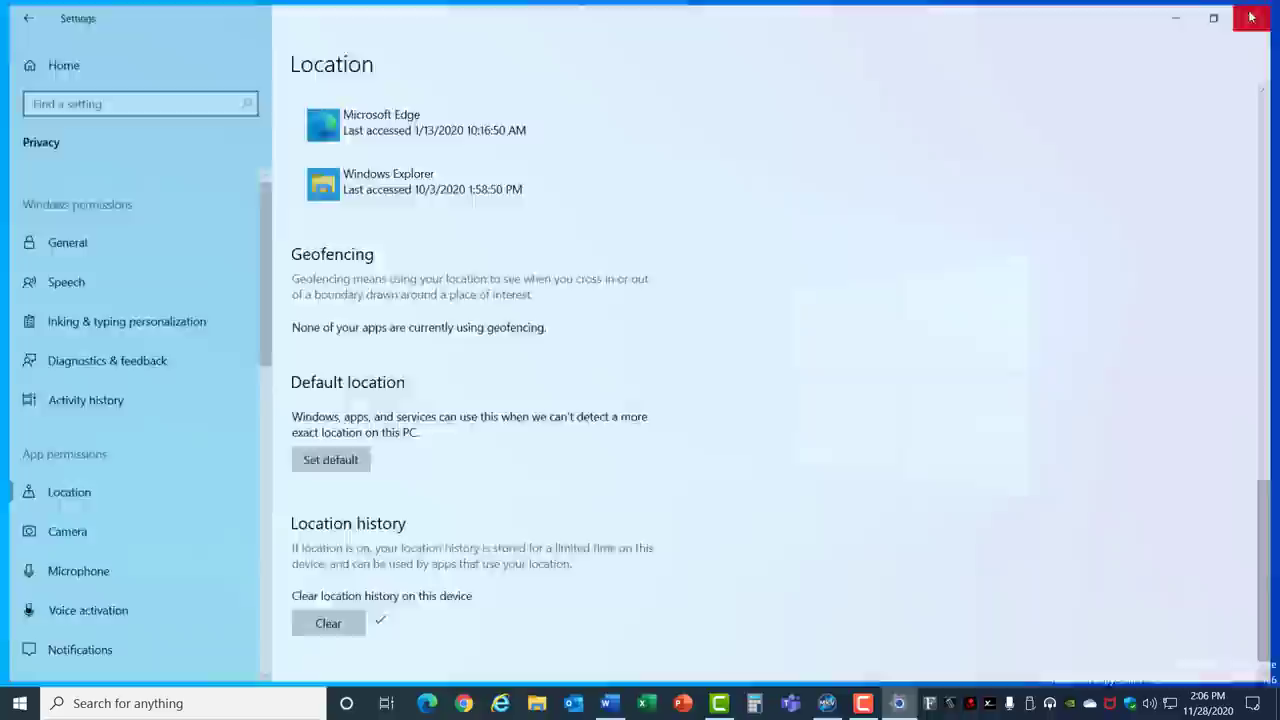
click(1244, 22)
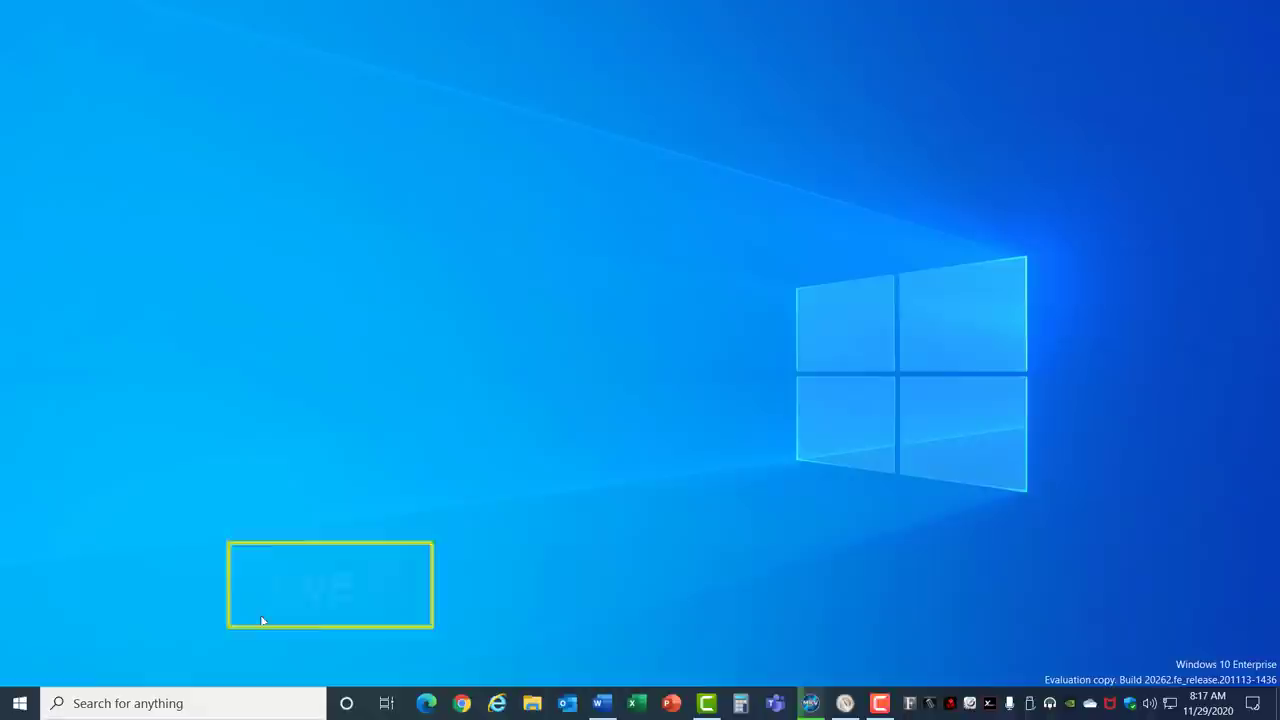
- Review the 133 installed apps in Settings > Apps & features
click(16, 704)
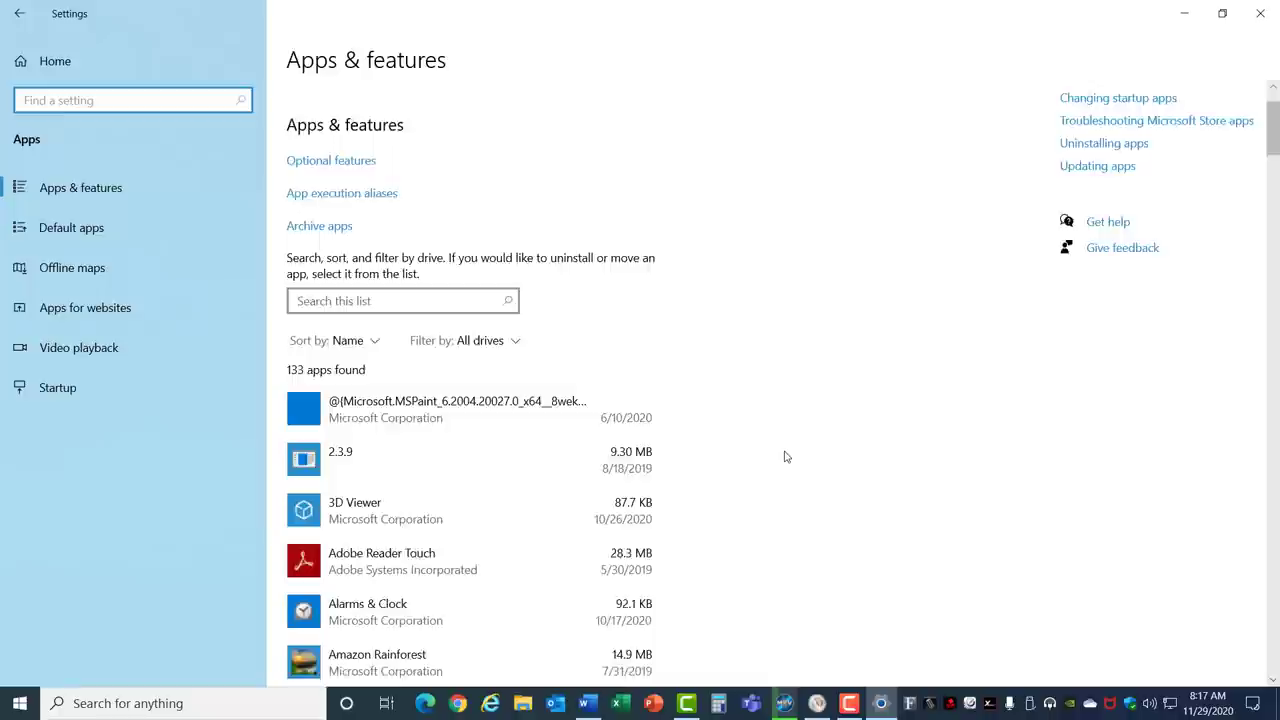
scroll(down, 3)
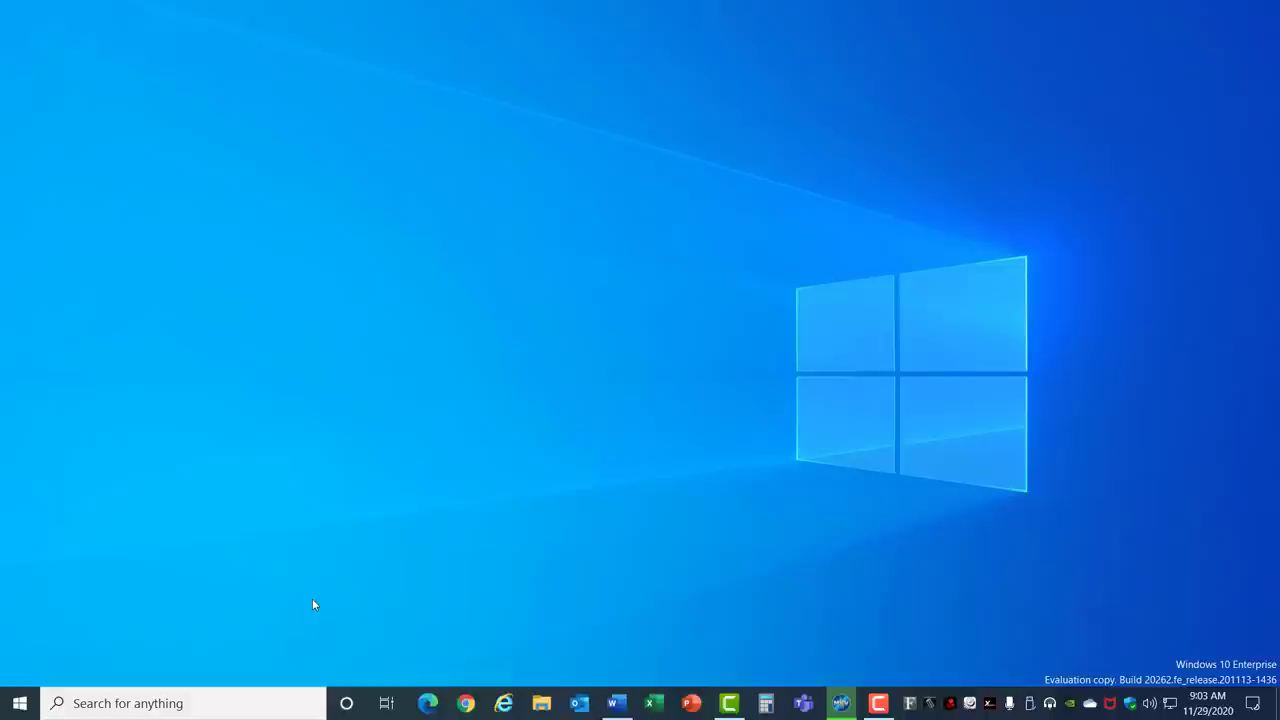
- Reveal the Shut down and Restart power options from the Start menu
click(20, 704)
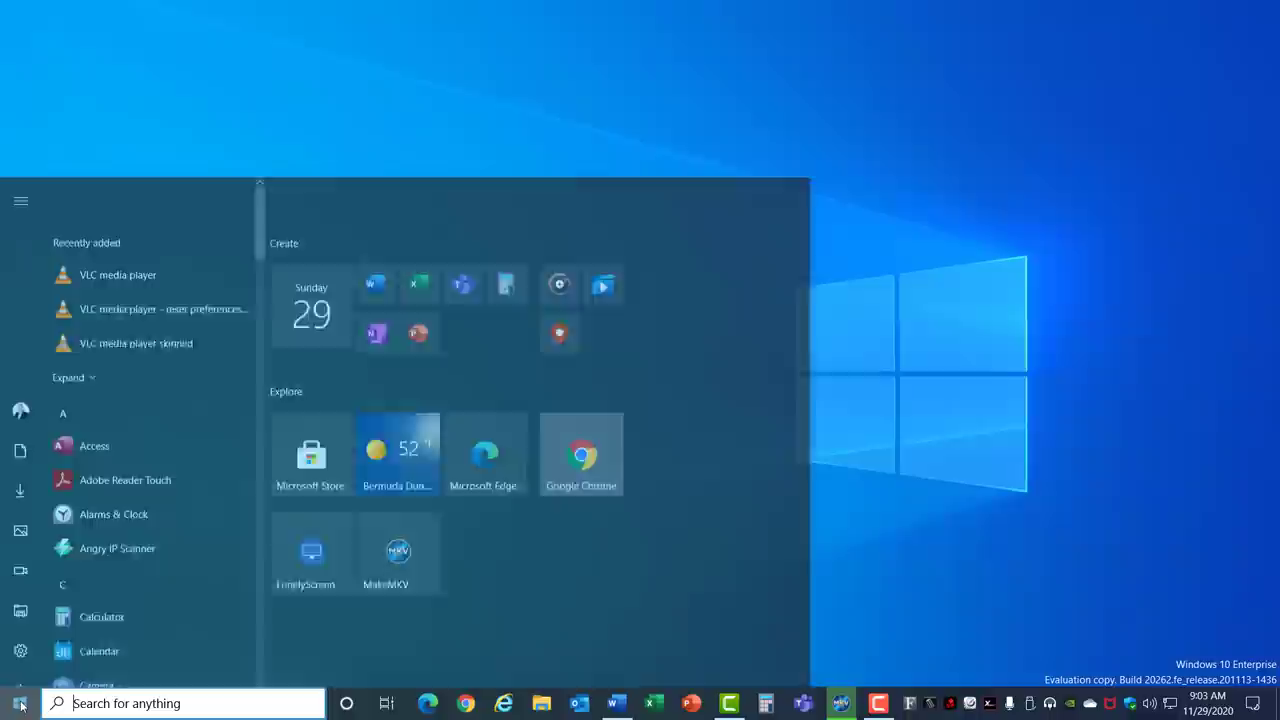
click(20, 668)
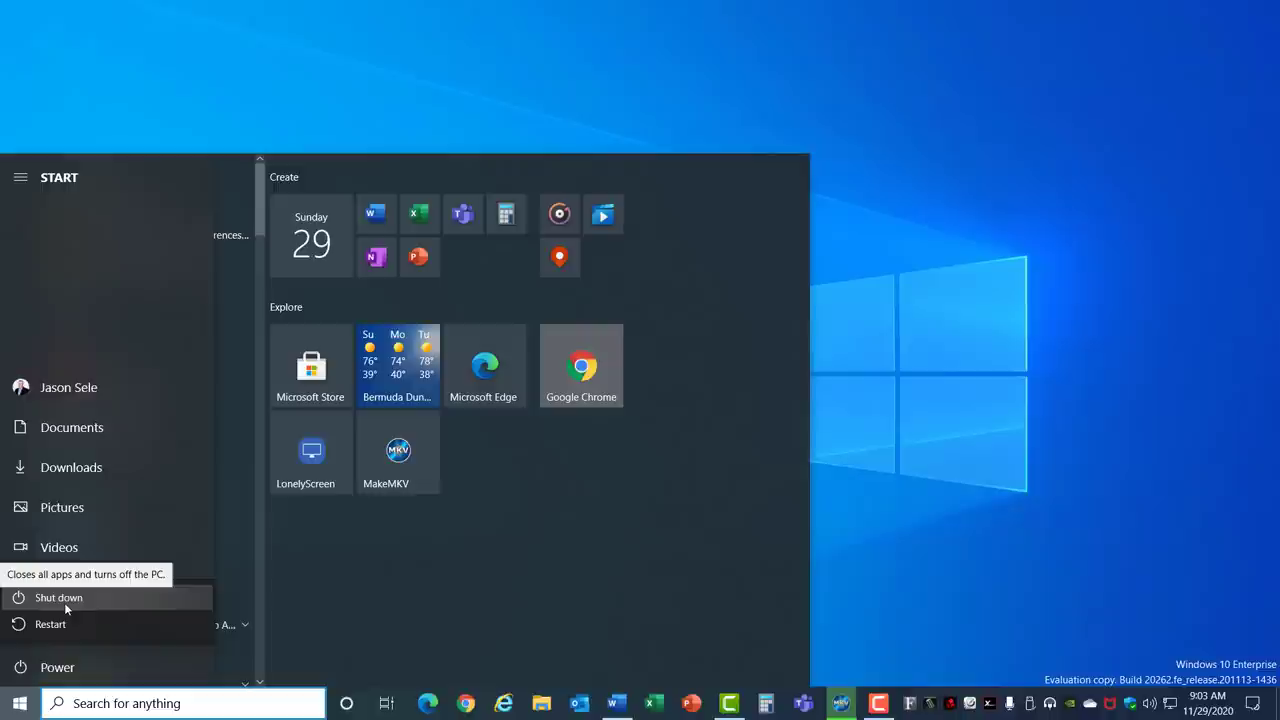